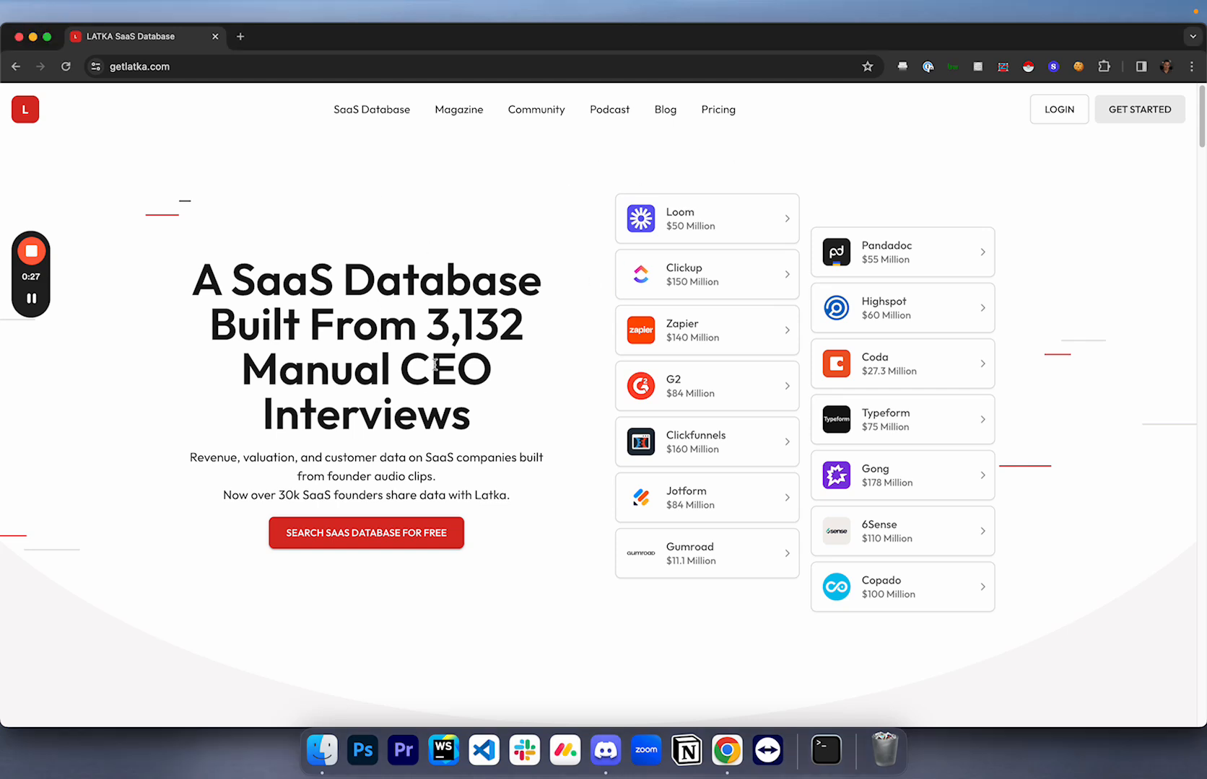
- Open the SaaS Database from getlatka.com's top navigation to see the companies table
{"action": "left_click", "coordinate": [371, 110]}
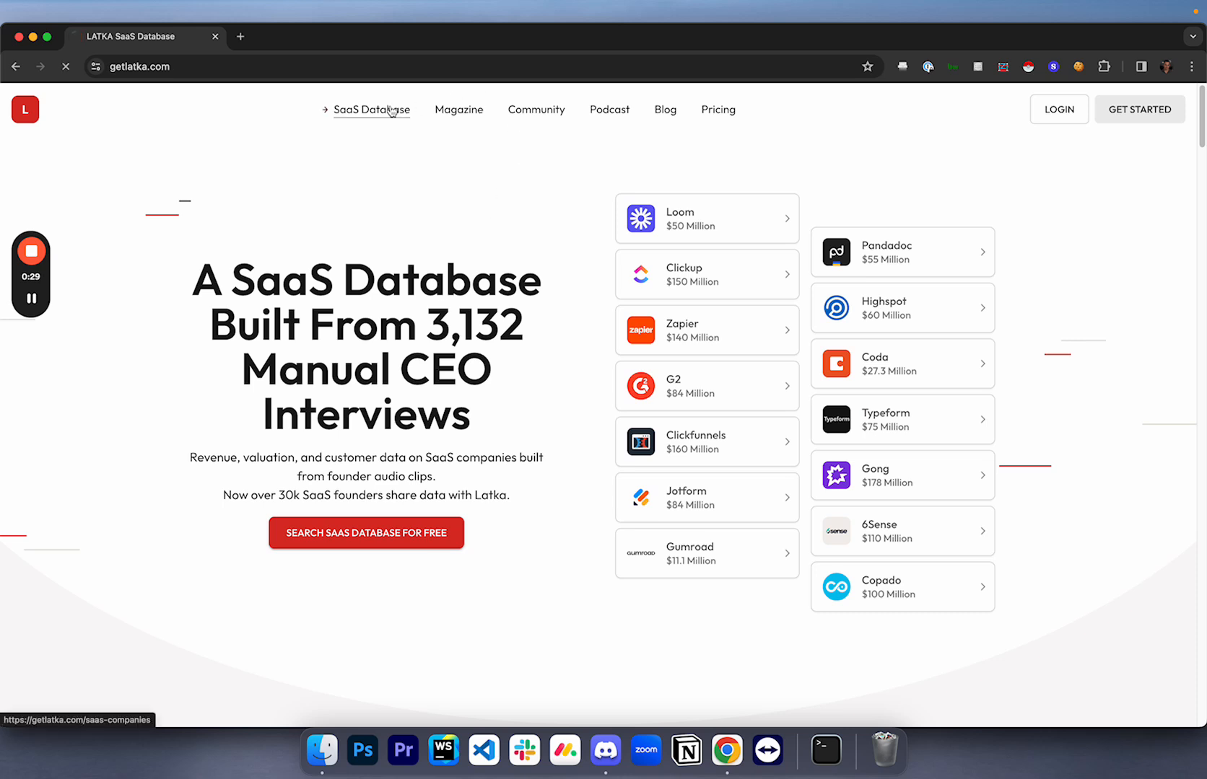
{"action": "left_click", "coordinate": [373, 110]}
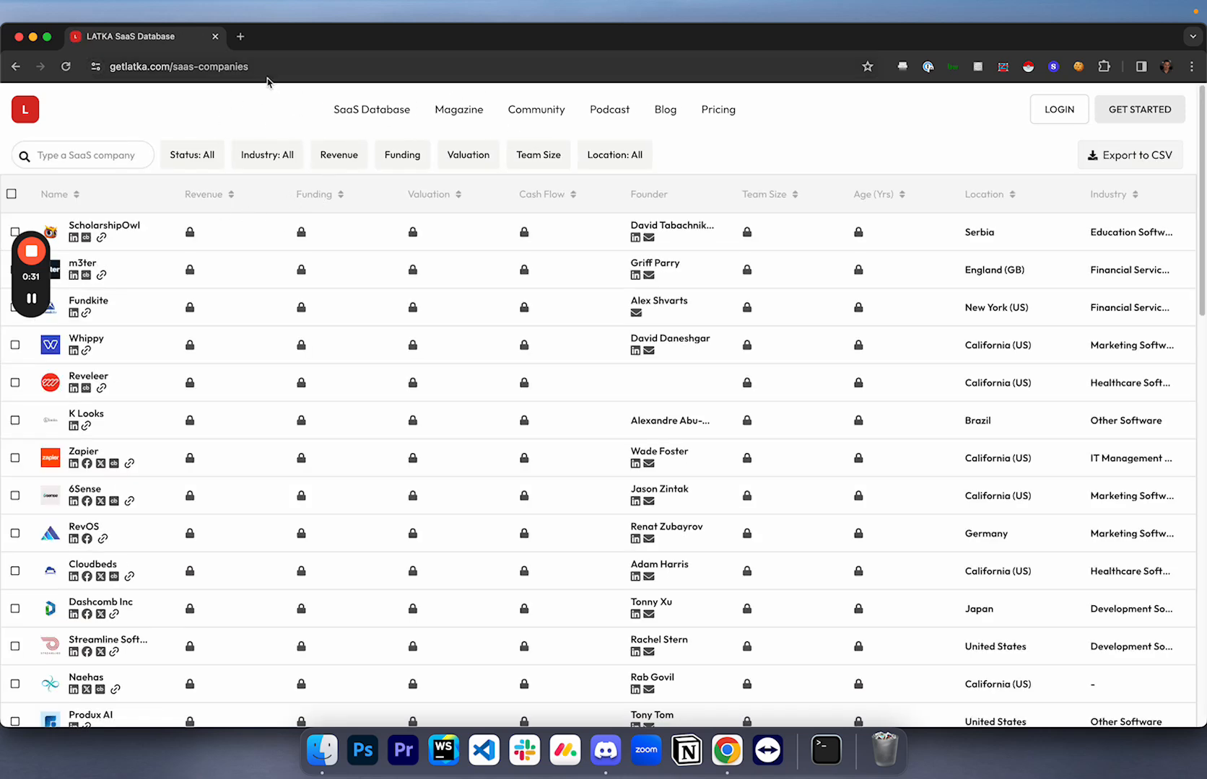
{"action": "mouse_move", "coordinate": [335, 226]}
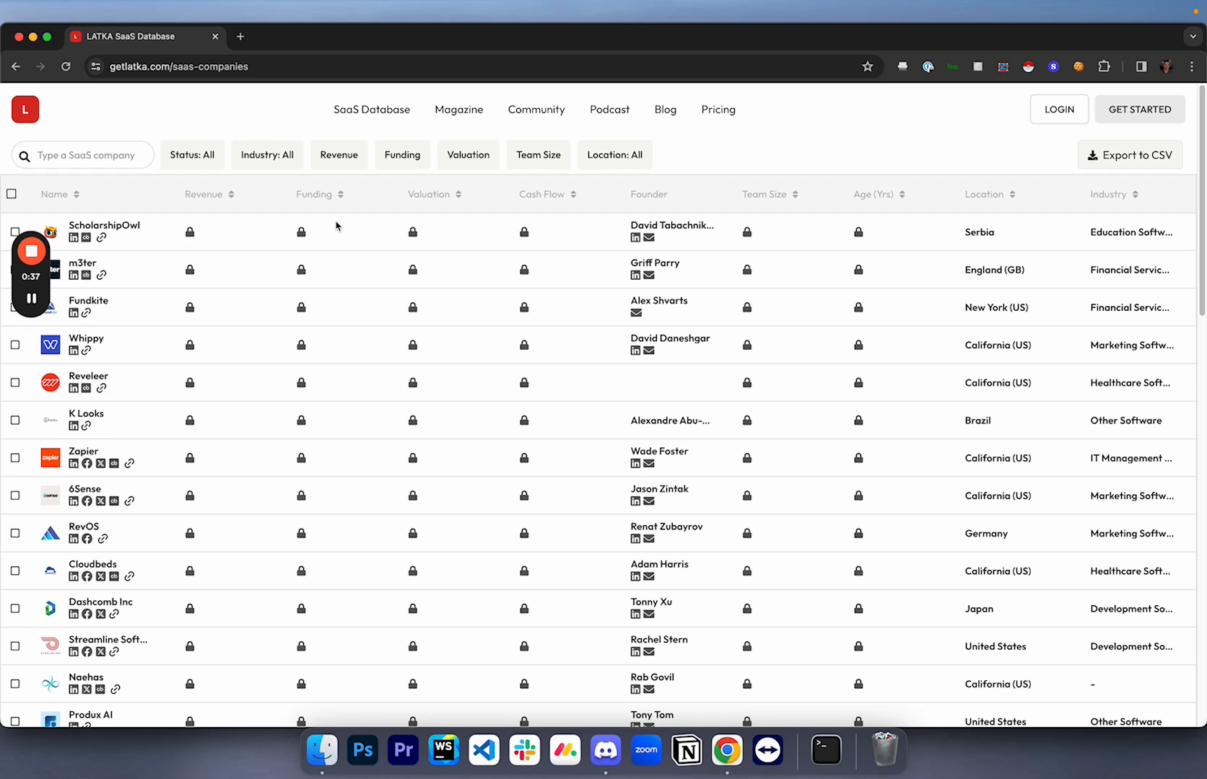
{"action": "mouse_move", "coordinate": [116, 231]}
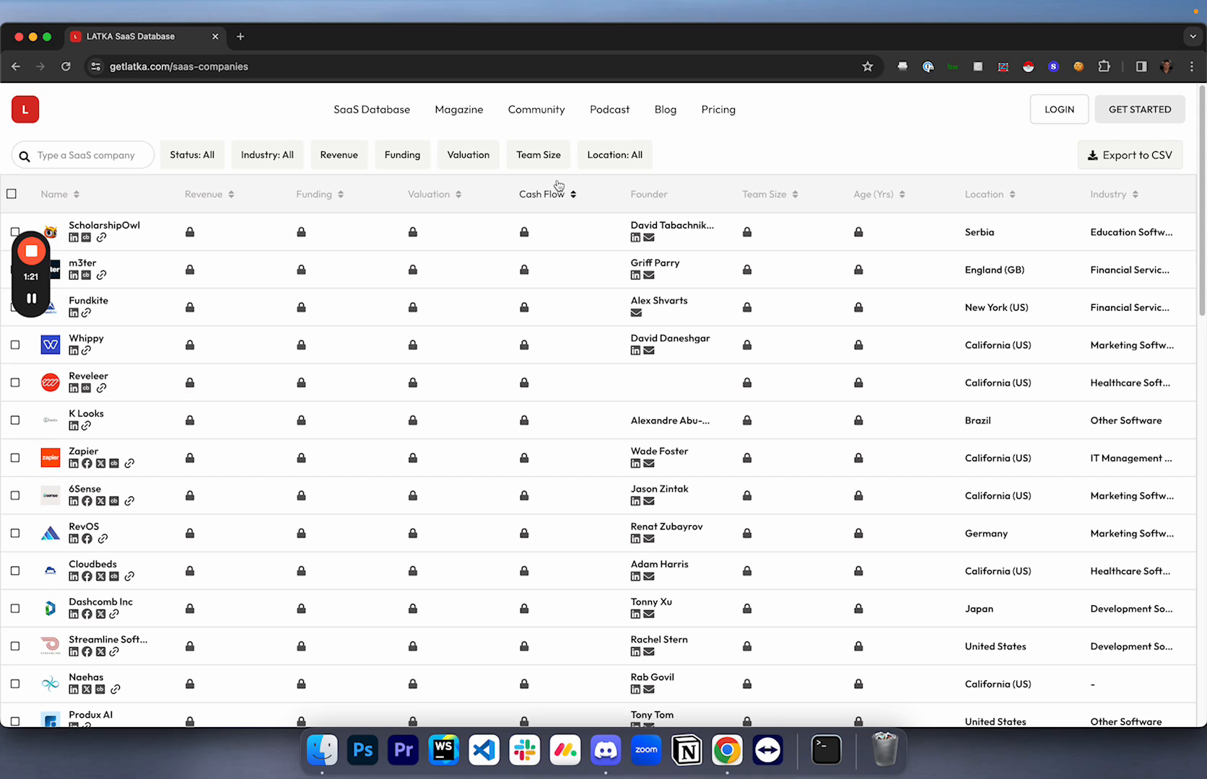
{"action": "mouse_move", "coordinate": [884, 206]}
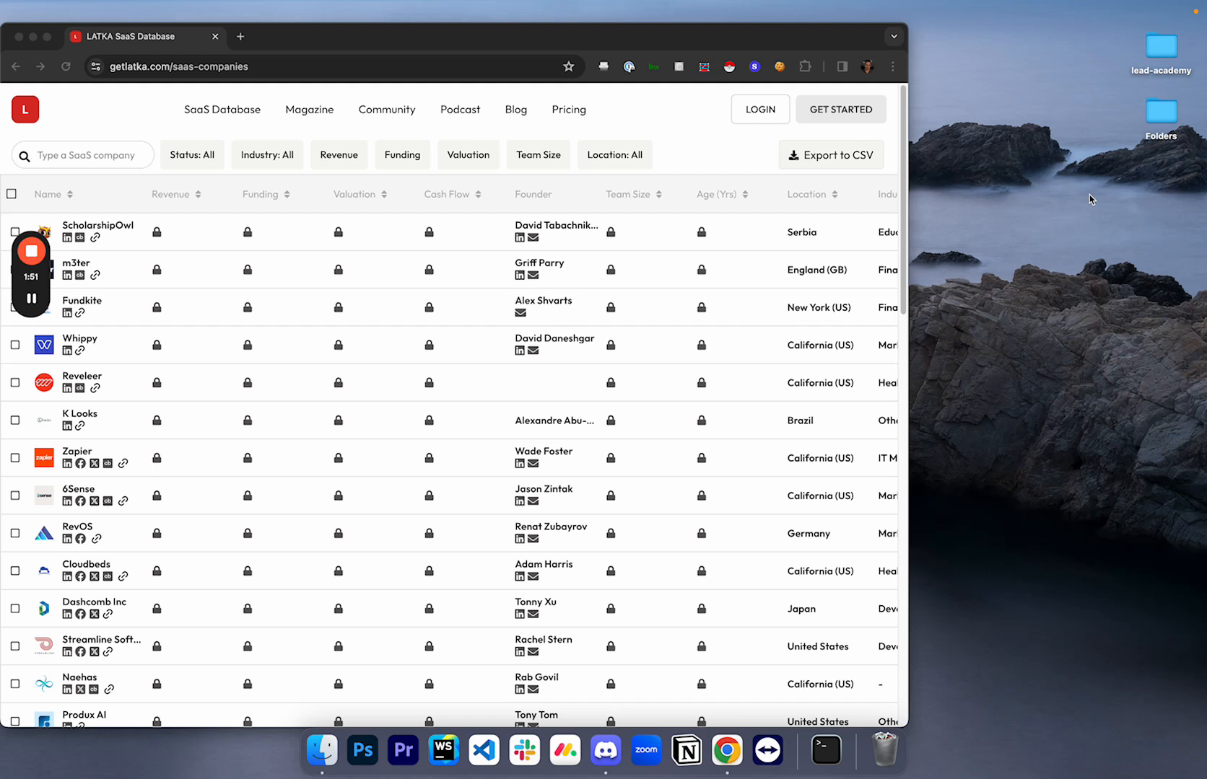
- Locate the get-latka folder inside lead-academy and bring up a Terminal window beside the page
{"action": "double_click", "coordinate": [1161, 45]}
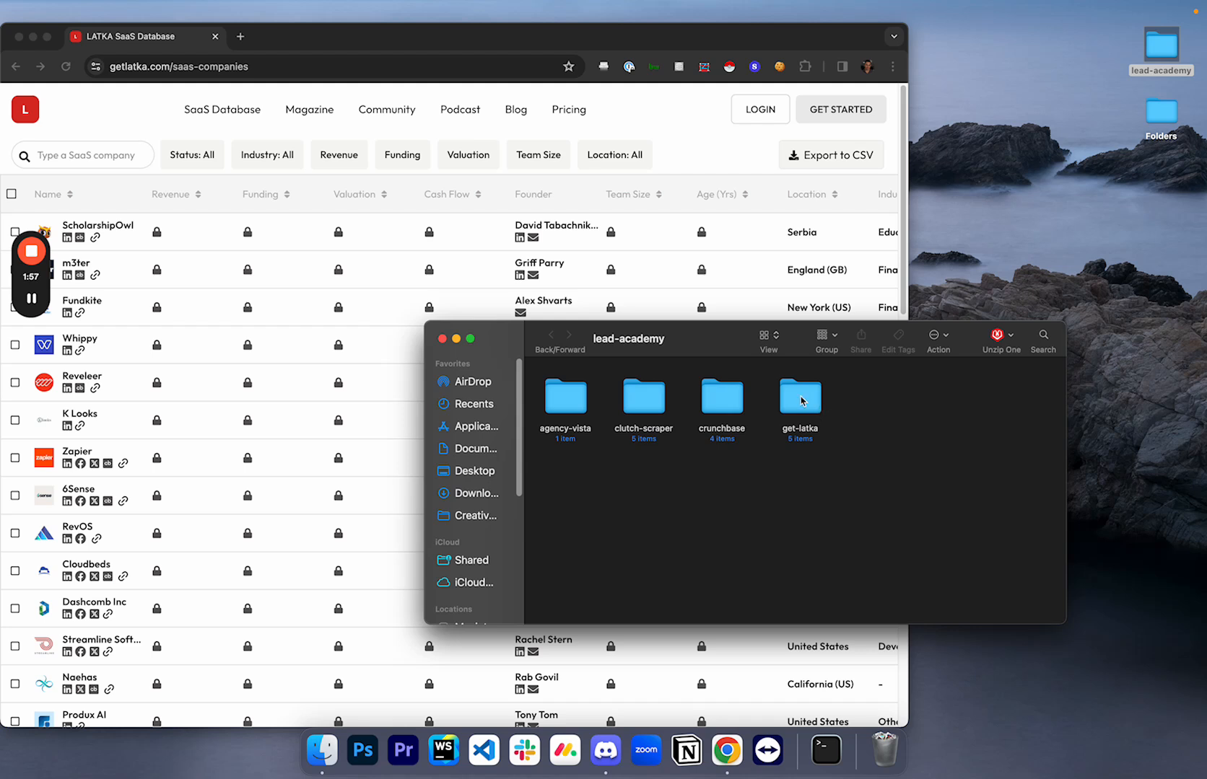
{"action": "left_click", "coordinate": [798, 397]}
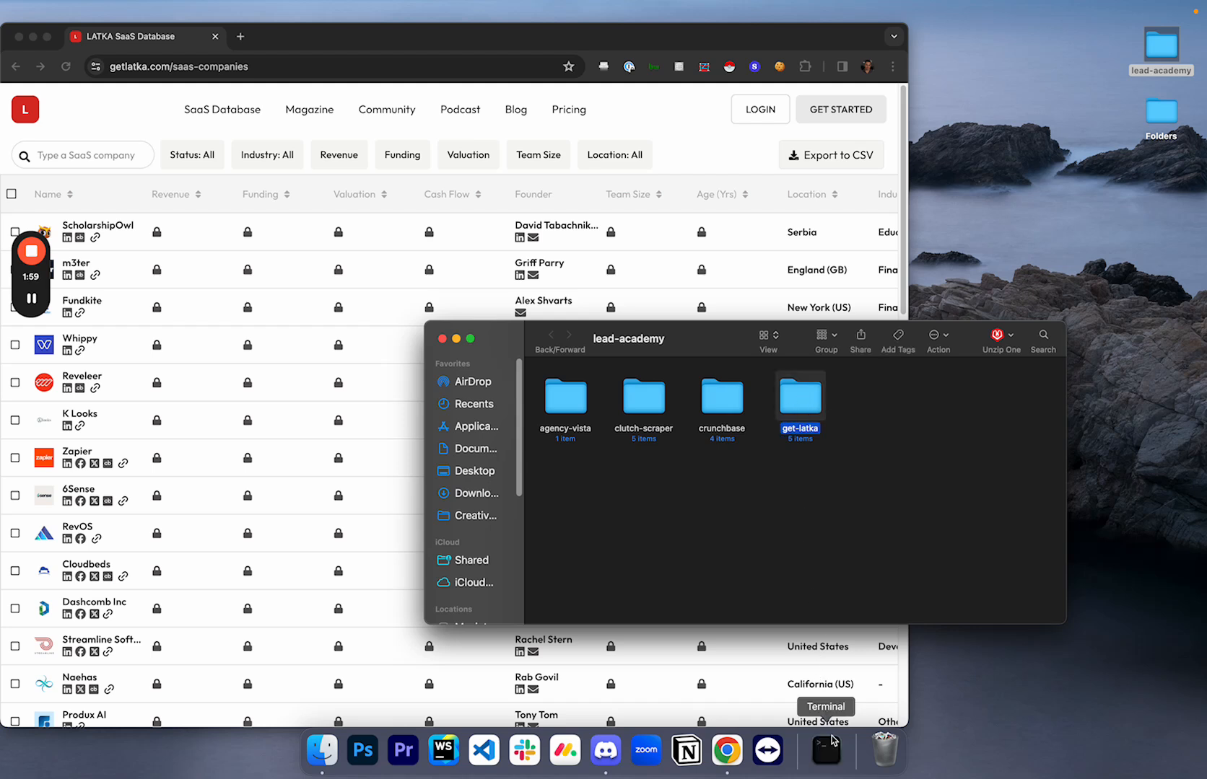
{"action": "left_click", "coordinate": [825, 751]}
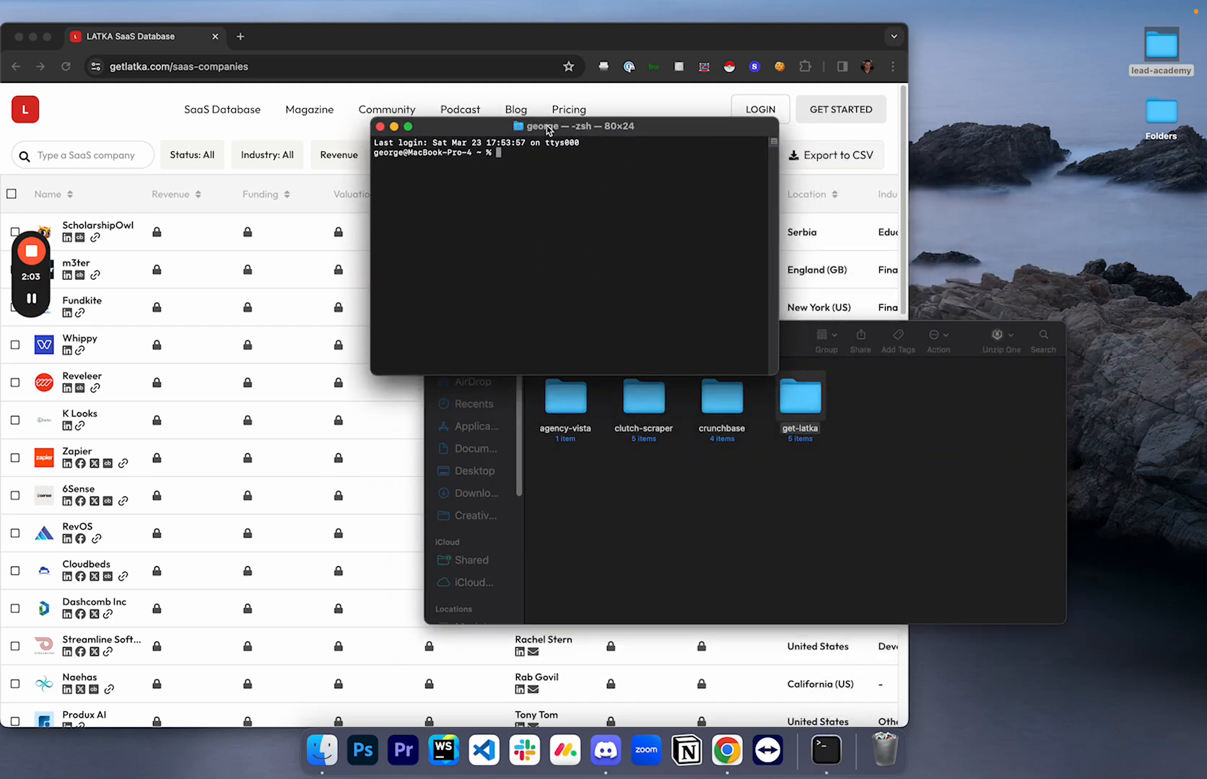
{"action": "left_click_drag", "start_coordinate": [574, 126], "coordinate": [385, 175]}
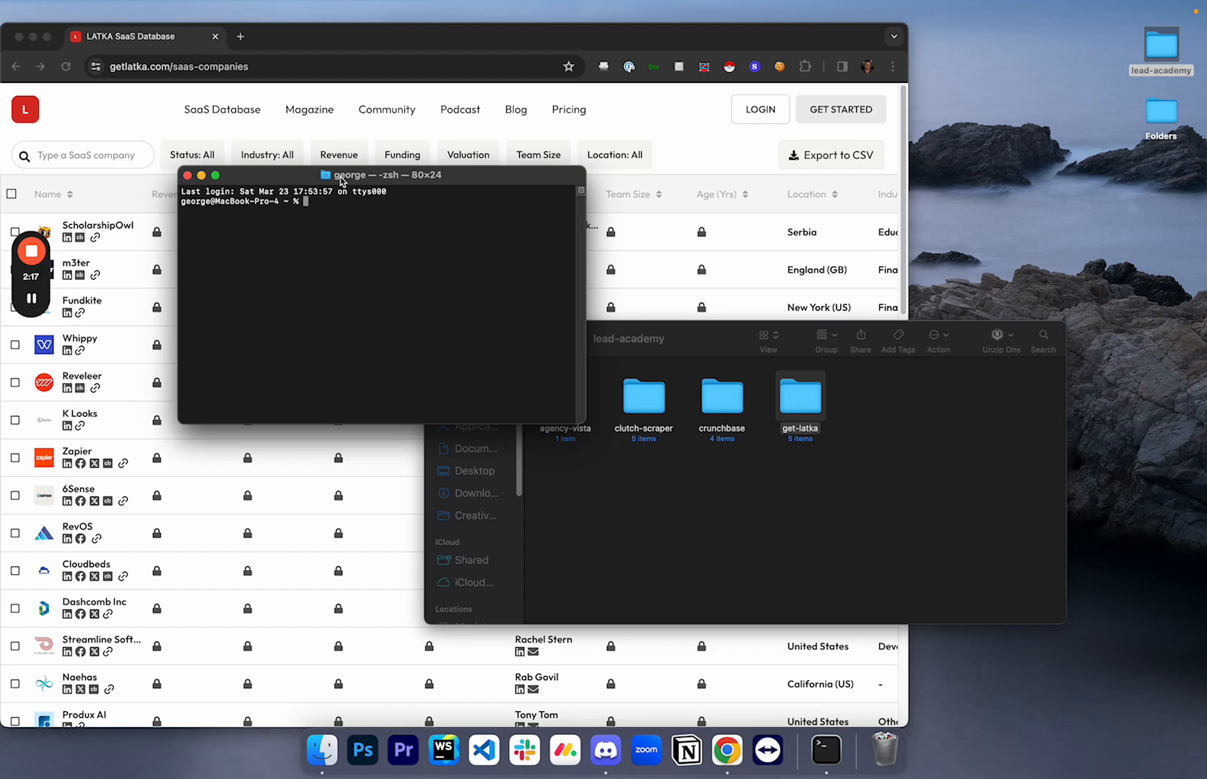
- Change into the get-latka folder and run npm start so the scraper asks for a page count
{"action": "type", "text": "cd"}
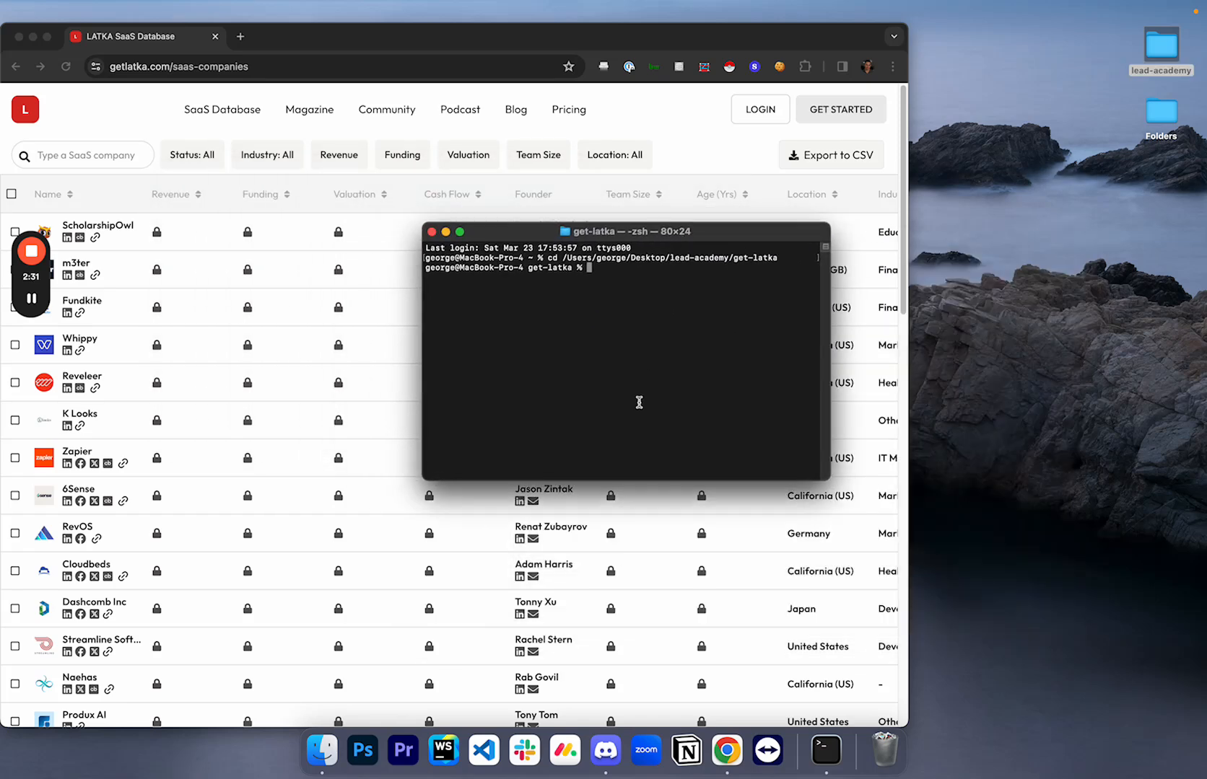
{"action": "type", "text": "npm start"}
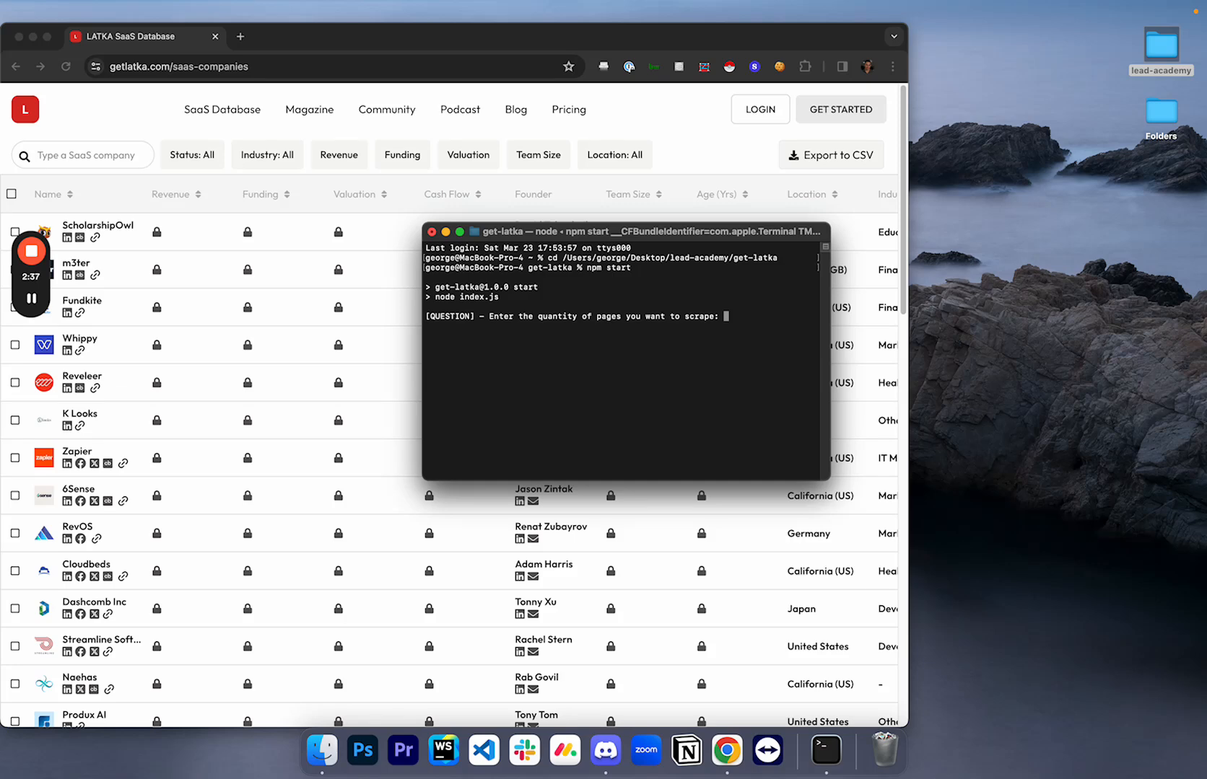
{"action": "mouse_move", "coordinate": [568, 372]}
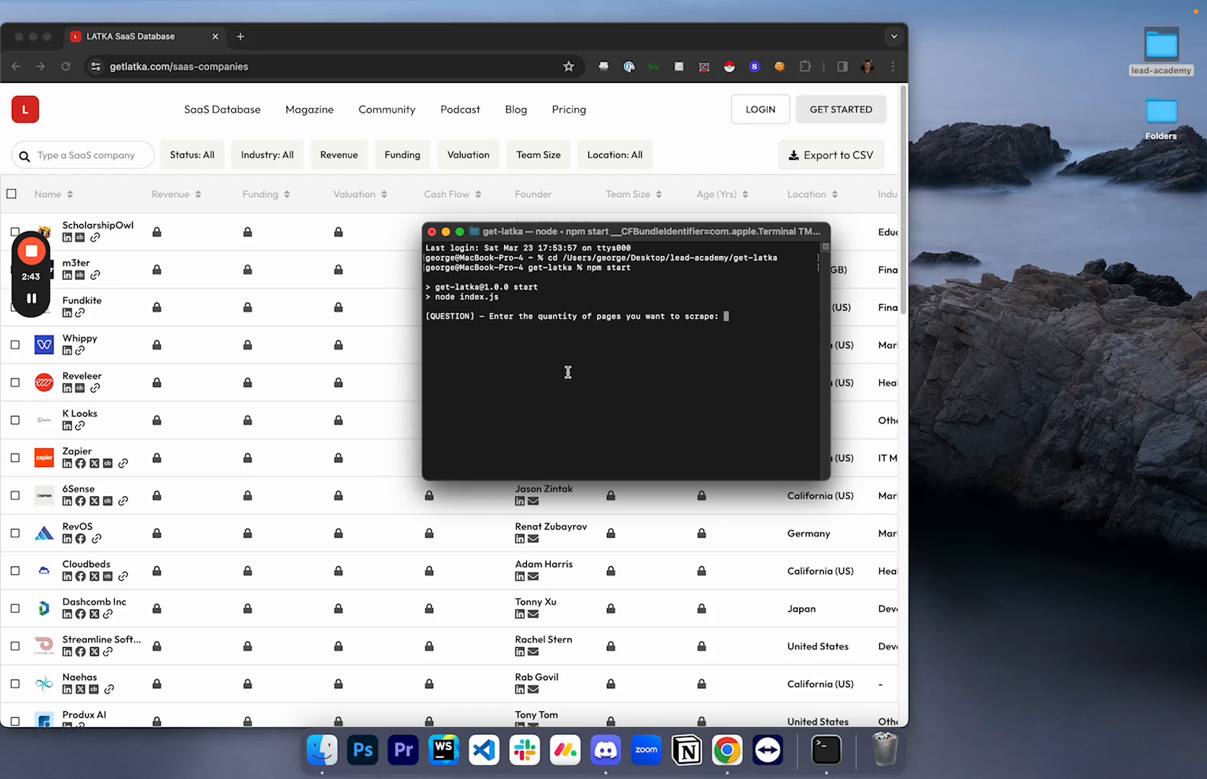
{"action": "mouse_move", "coordinate": [391, 176]}
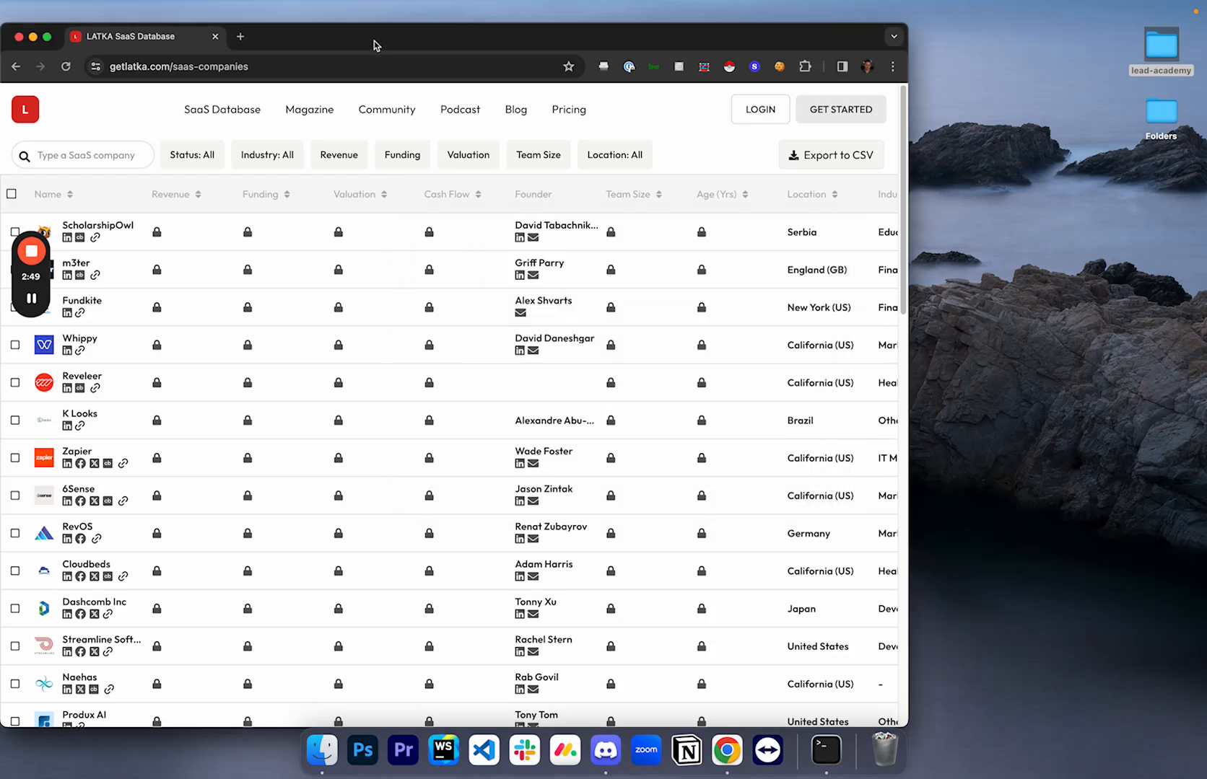
- Jump to the last listings page and edit the page number in the URL to probe higher pages
{"action": "scroll", "scroll_direction": "down", "scroll_amount": 3}
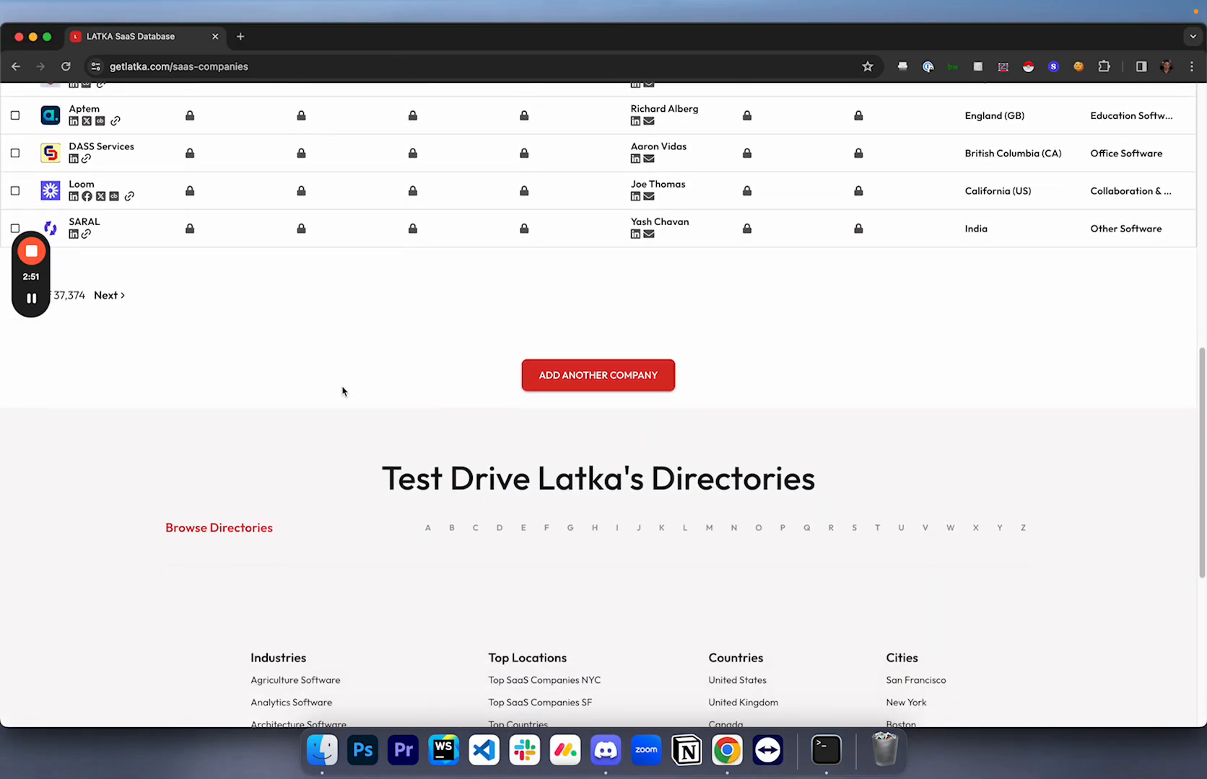
{"action": "left_click", "coordinate": [108, 296]}
{"action": "type", "text": "?page=1875"}
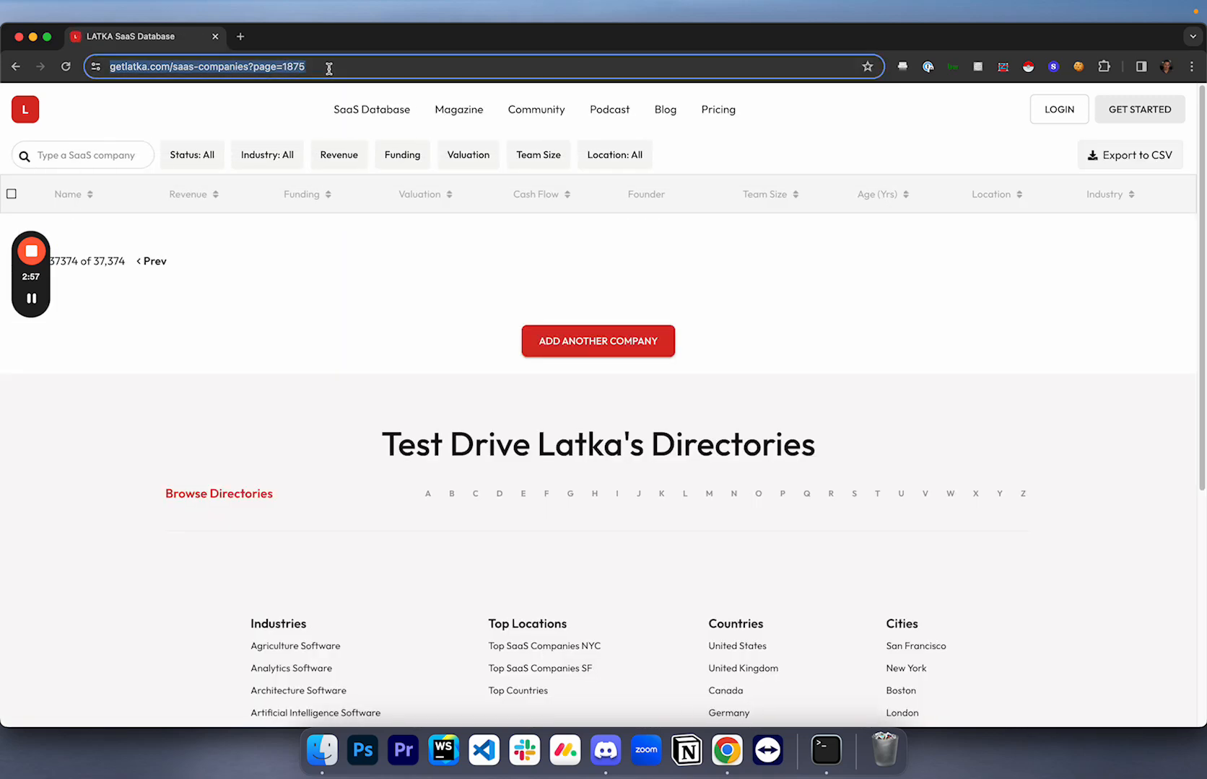
{"action": "left_click", "coordinate": [155, 262]}
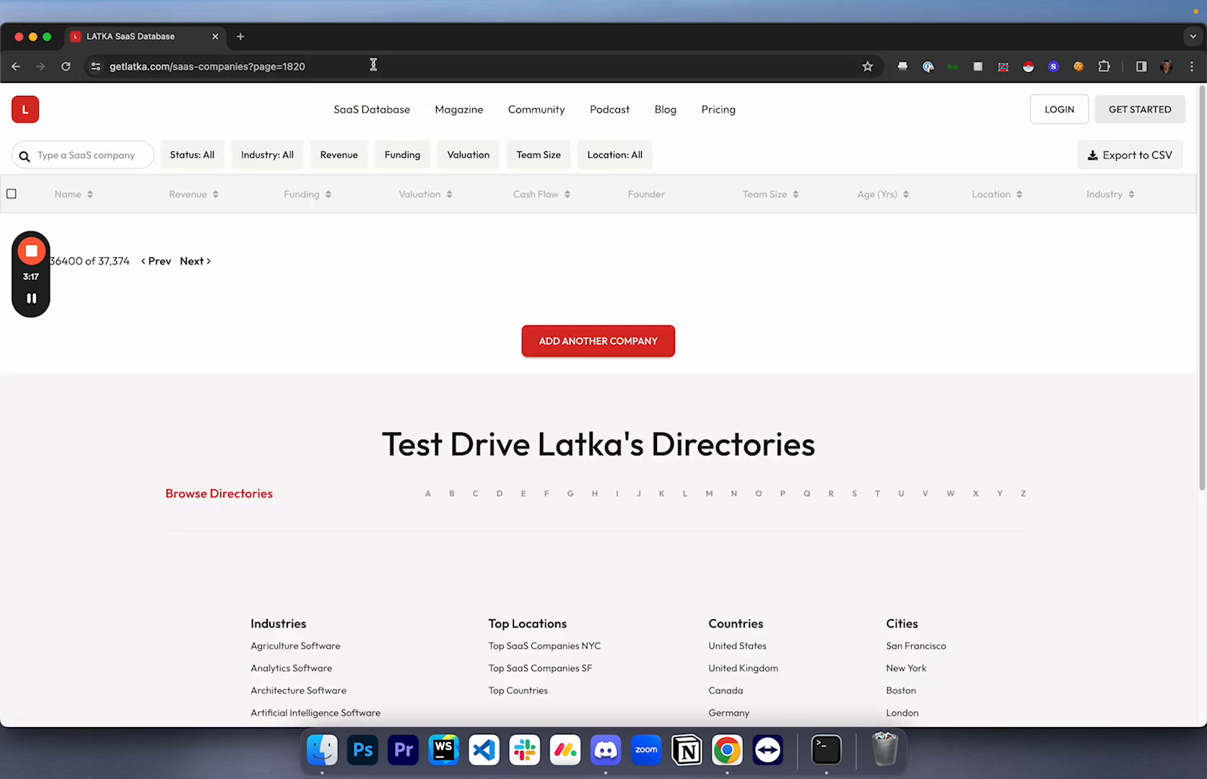
{"action": "left_click", "coordinate": [157, 262]}
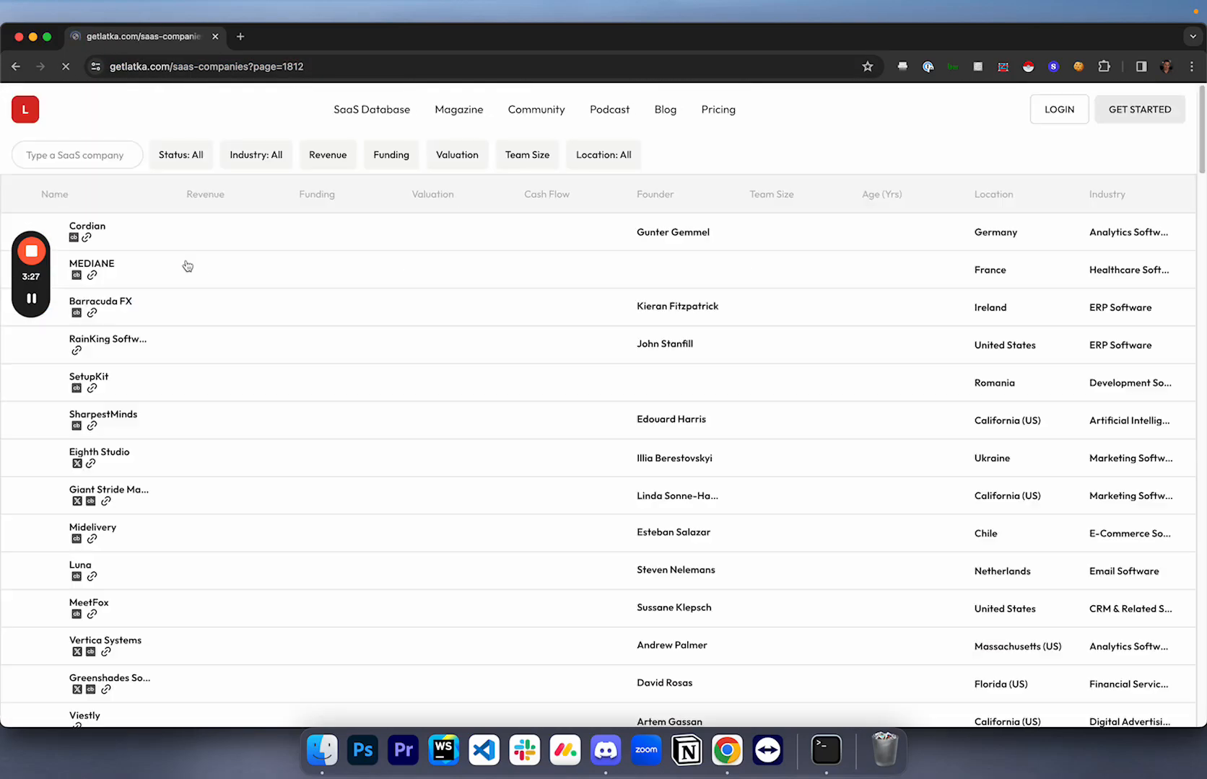
- Step through Next pages to confirm listings end at page 1813, with 1814 empty
{"action": "scroll", "scroll_direction": "down", "scroll_amount": 3}
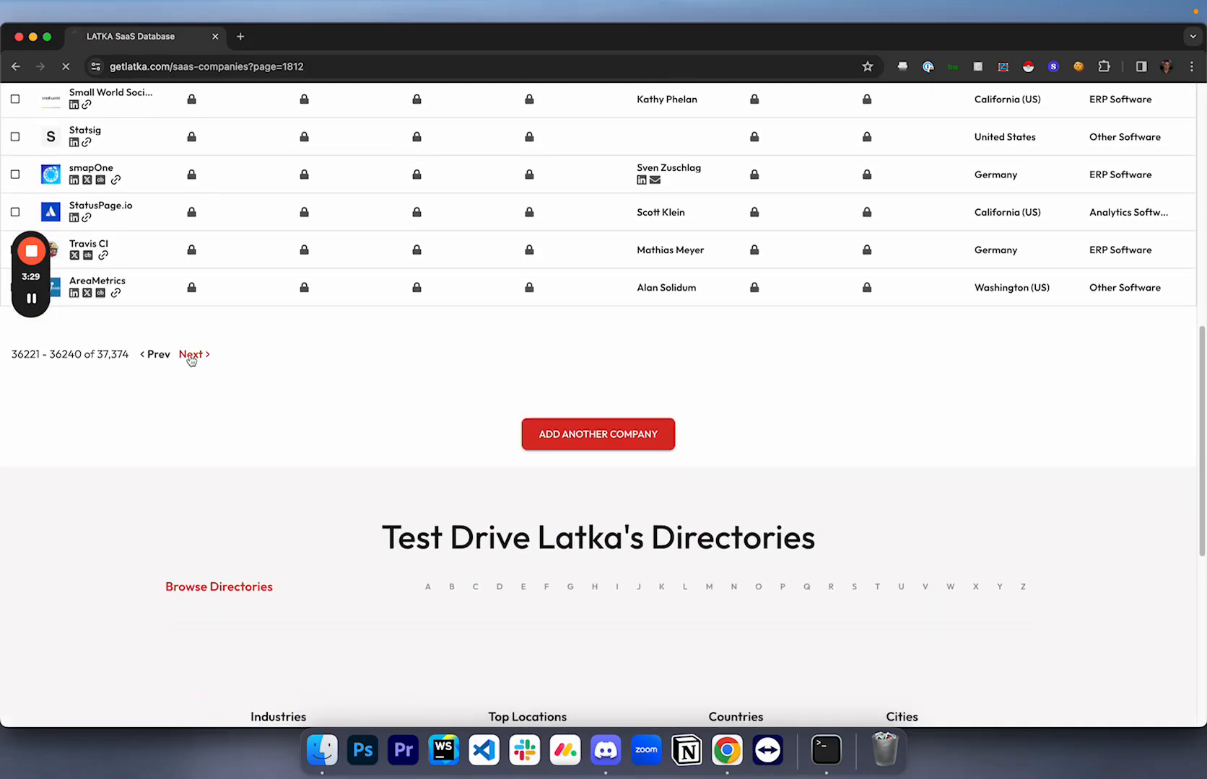
{"action": "left_click", "coordinate": [191, 354]}
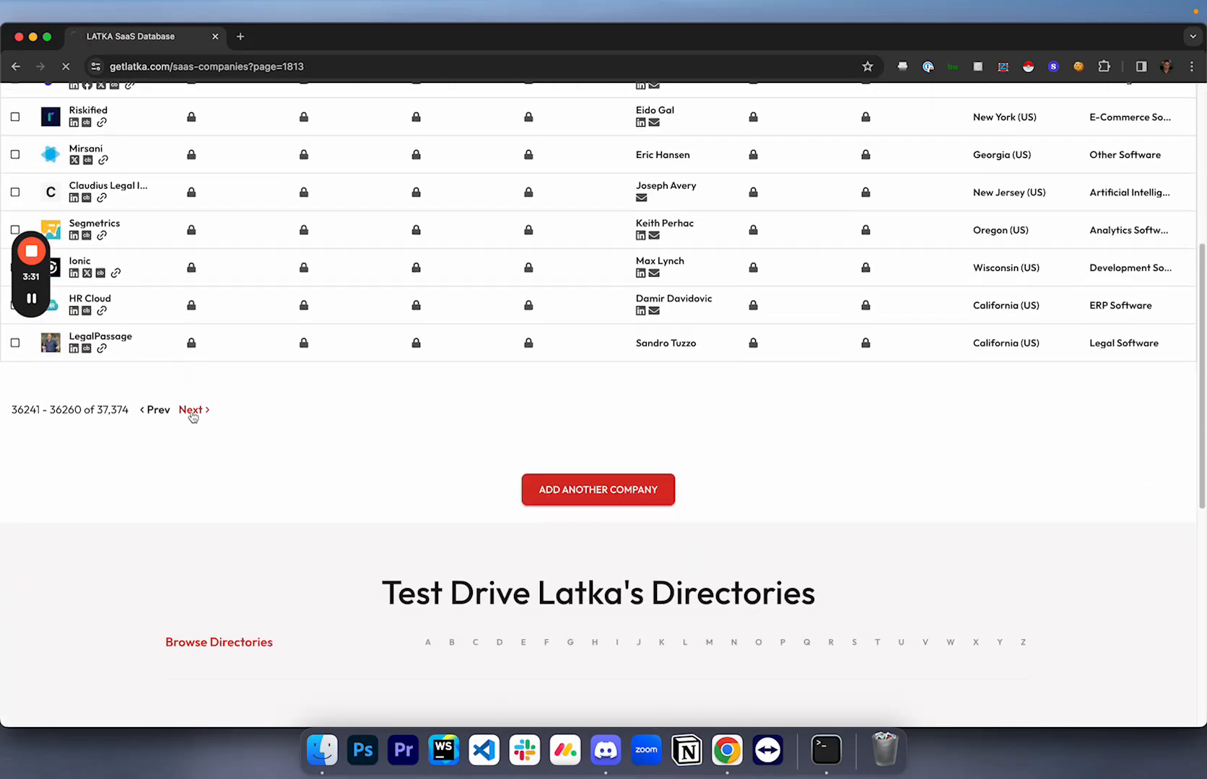
{"action": "left_click", "coordinate": [190, 410]}
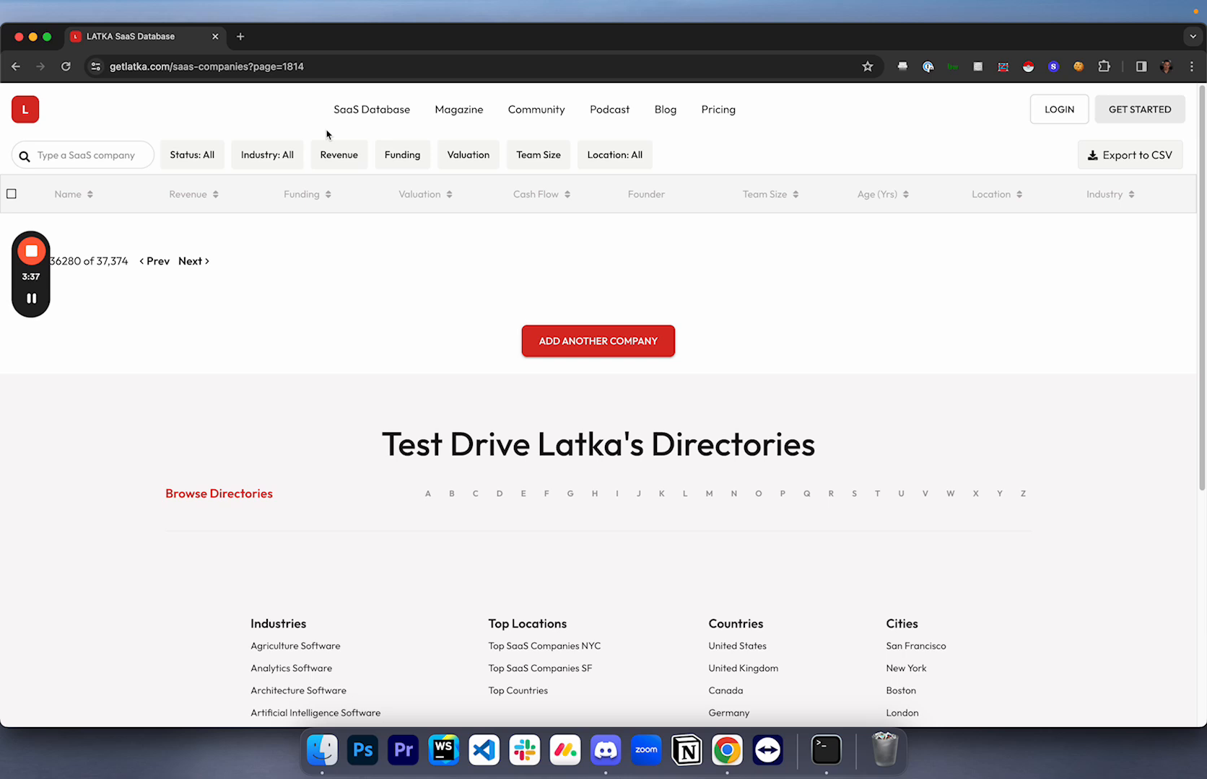
{"action": "left_click", "coordinate": [823, 751]}
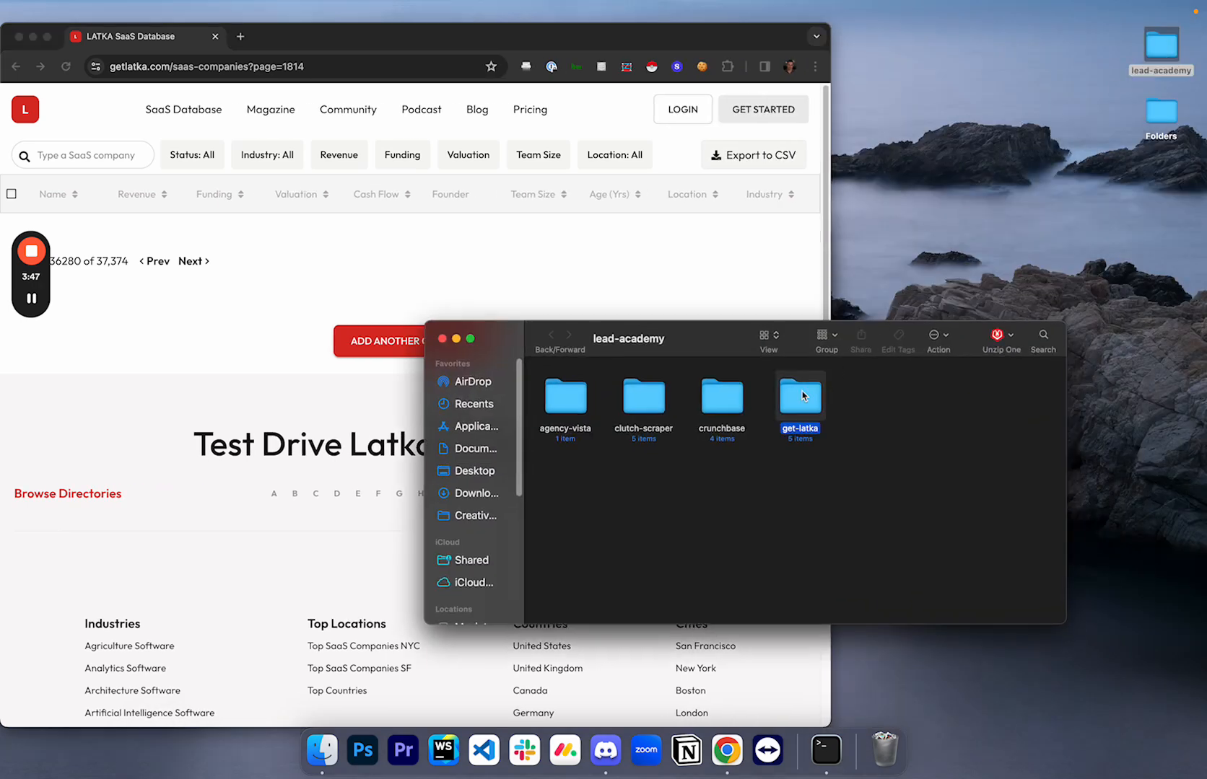
- Open output.csv in VS Code and answer the scraper prompt with 100 pages
{"action": "double_click", "coordinate": [798, 402]}
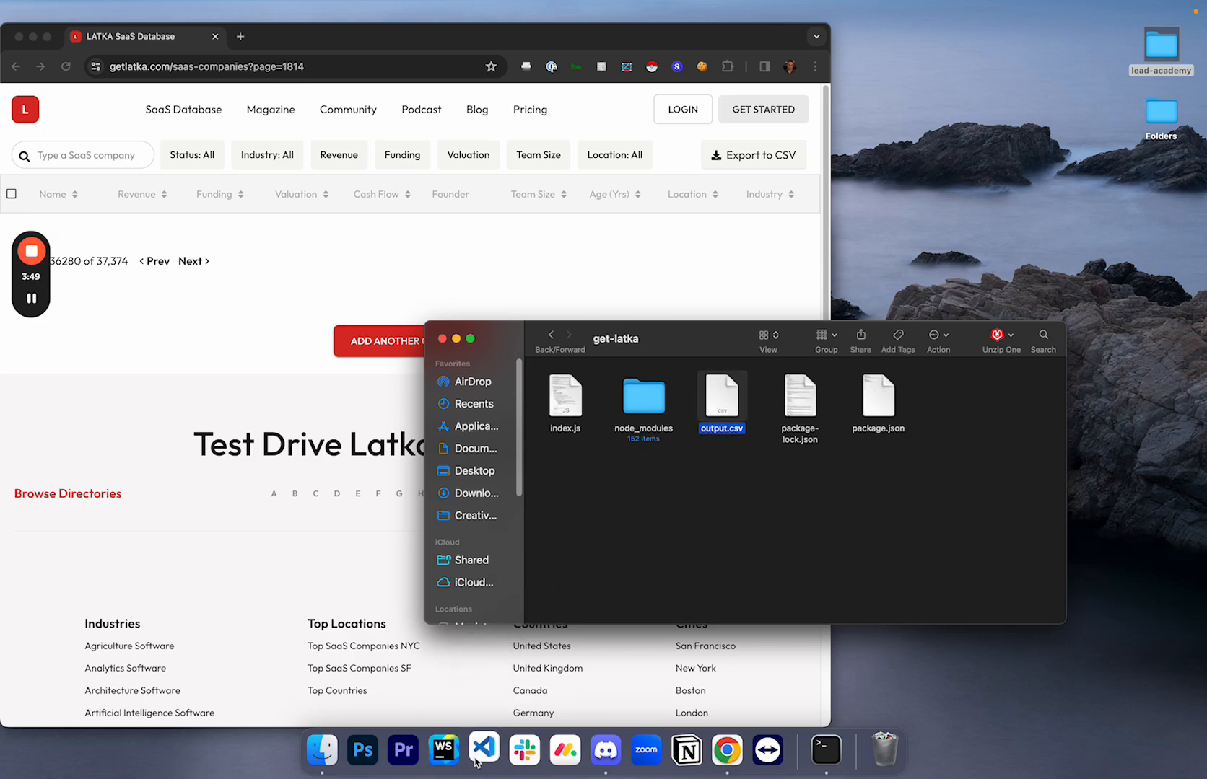
{"action": "double_click", "coordinate": [720, 393]}
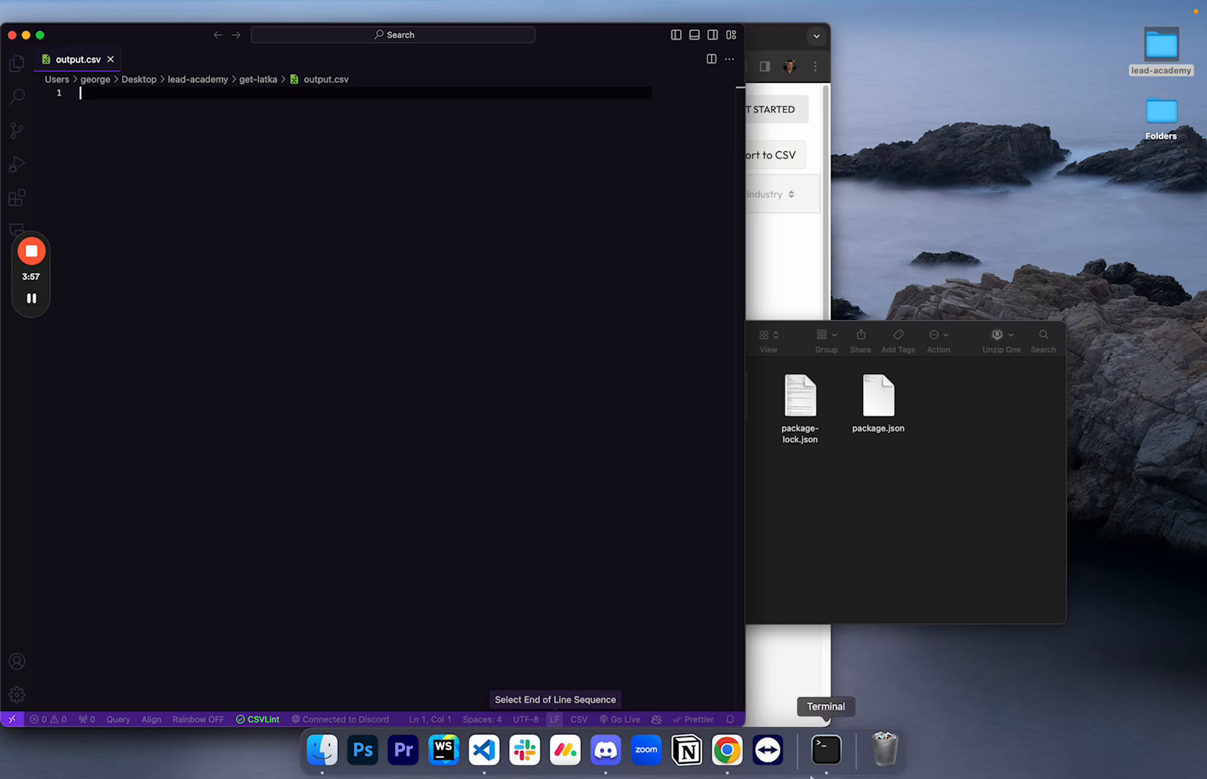
{"action": "left_click", "coordinate": [824, 750]}
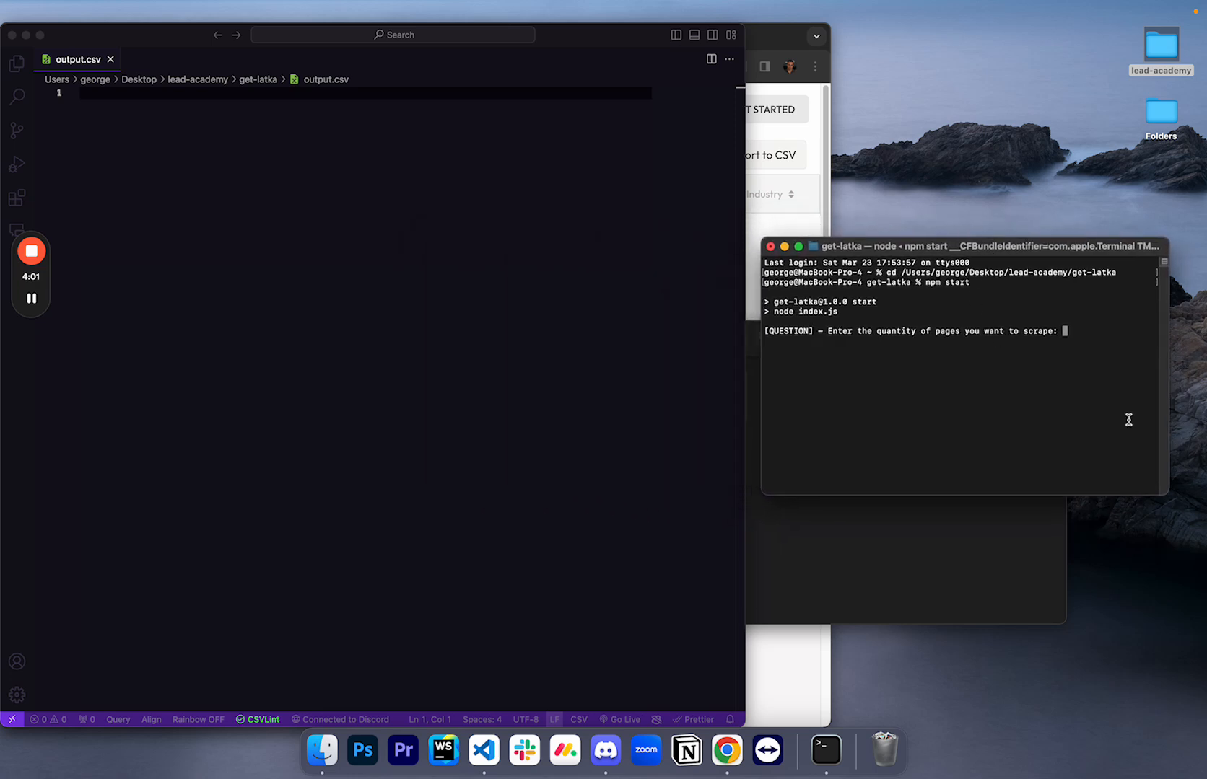
{"action": "type", "text": "100"}
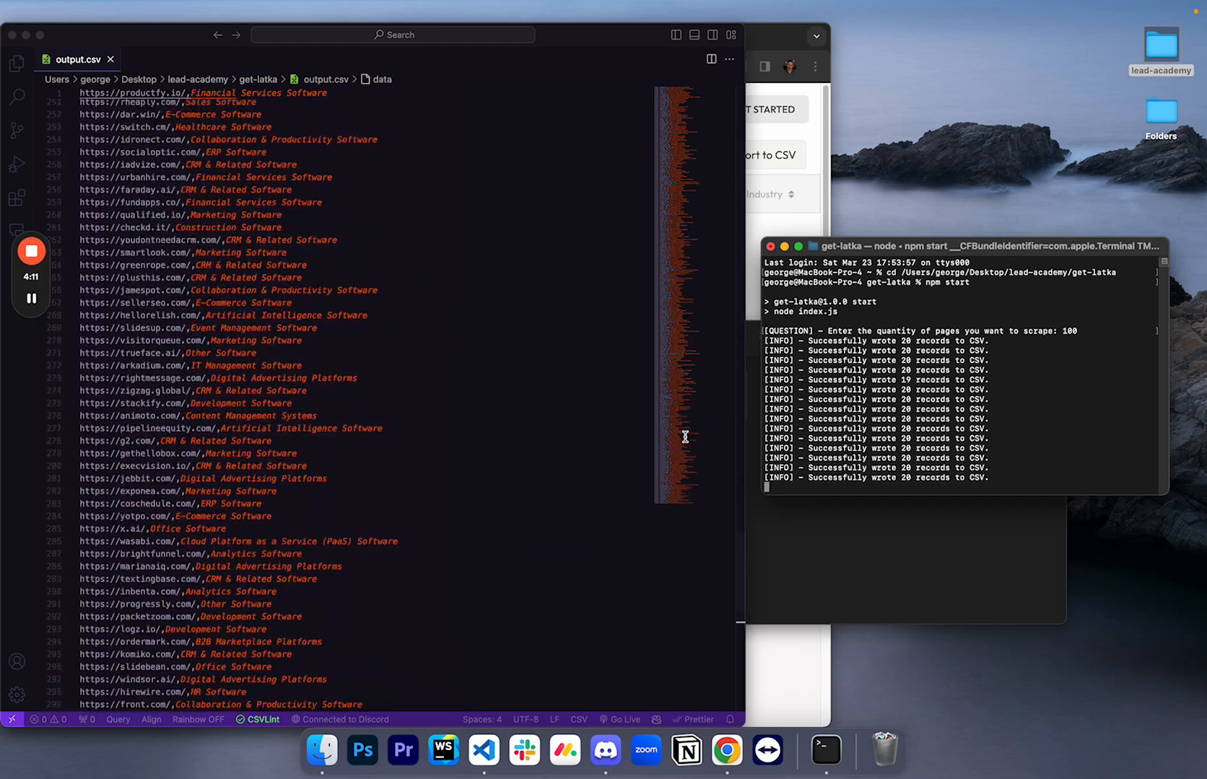
- Review the written CSV rows of company URLs and industries
{"action": "scroll", "scroll_direction": "down", "scroll_amount": 3}
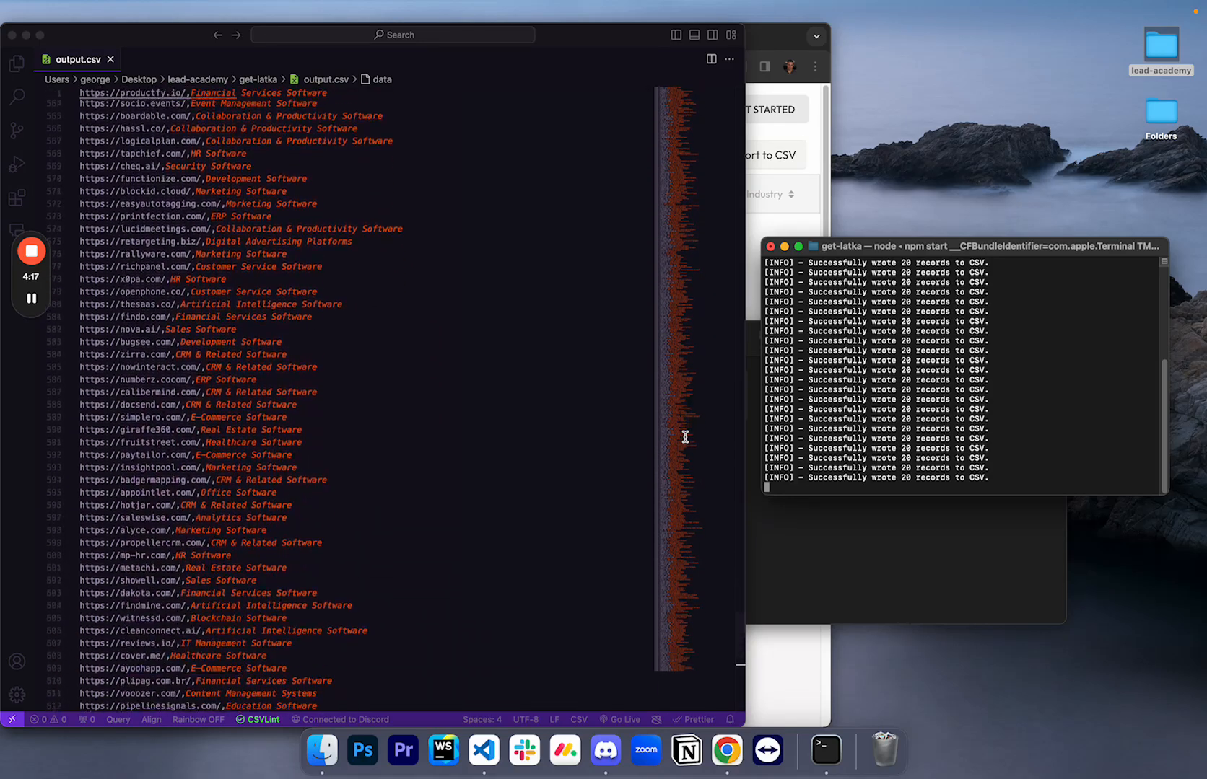
{"action": "scroll", "scroll_direction": "down", "scroll_amount": 3}
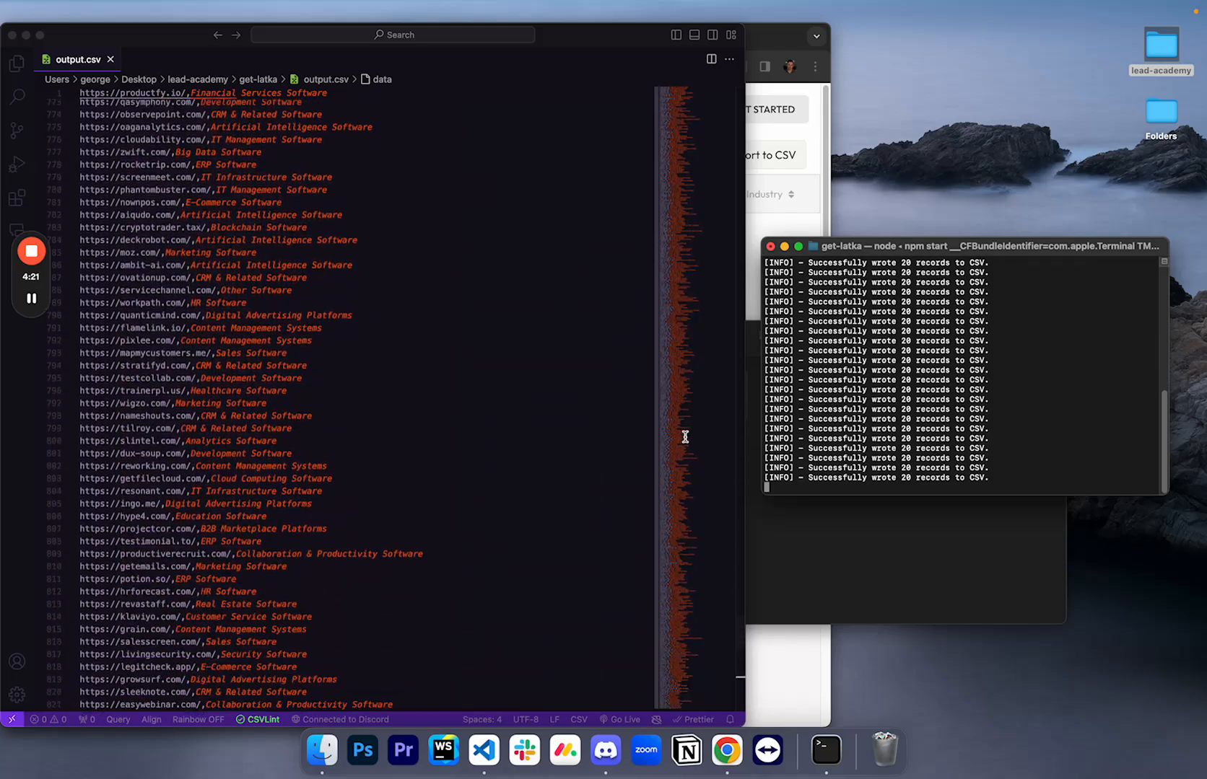
{"action": "scroll", "scroll_direction": "down", "scroll_amount": 3}
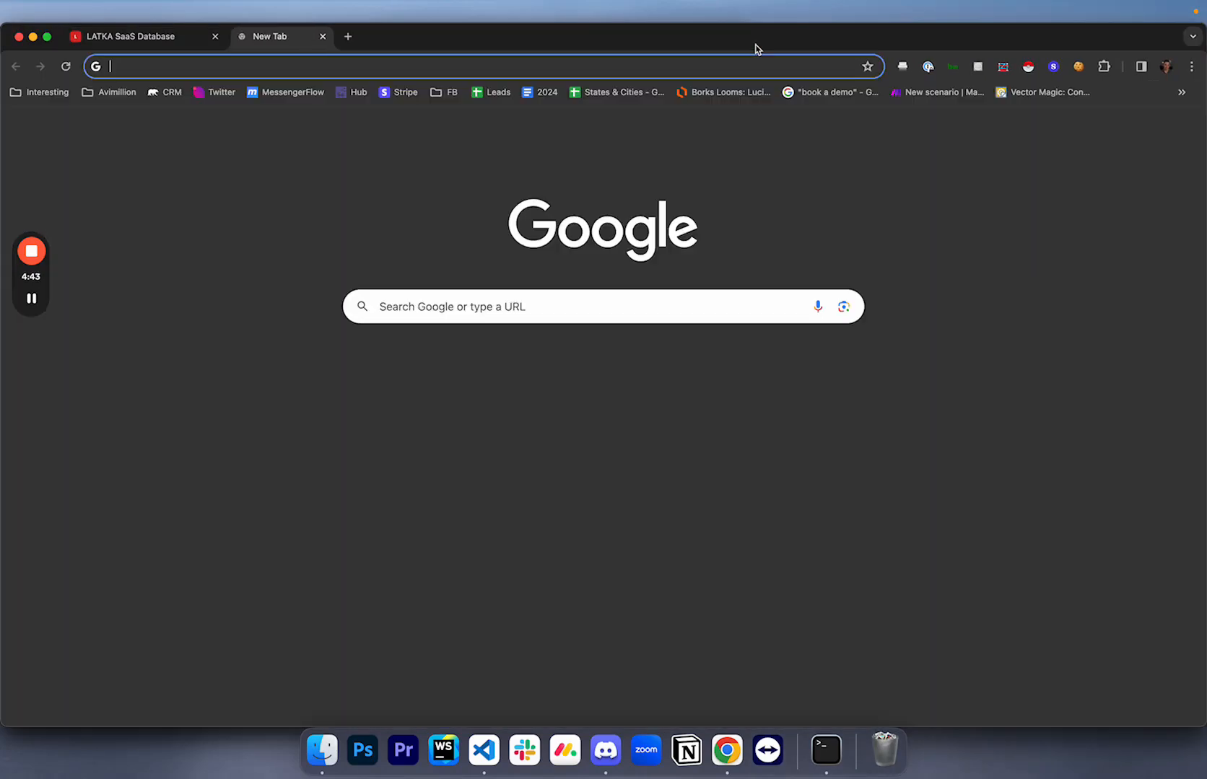
- Create a new spreadsheet via sheets.new and upload output.csv into it from Finder
{"action": "type", "text": "sheets.new"}
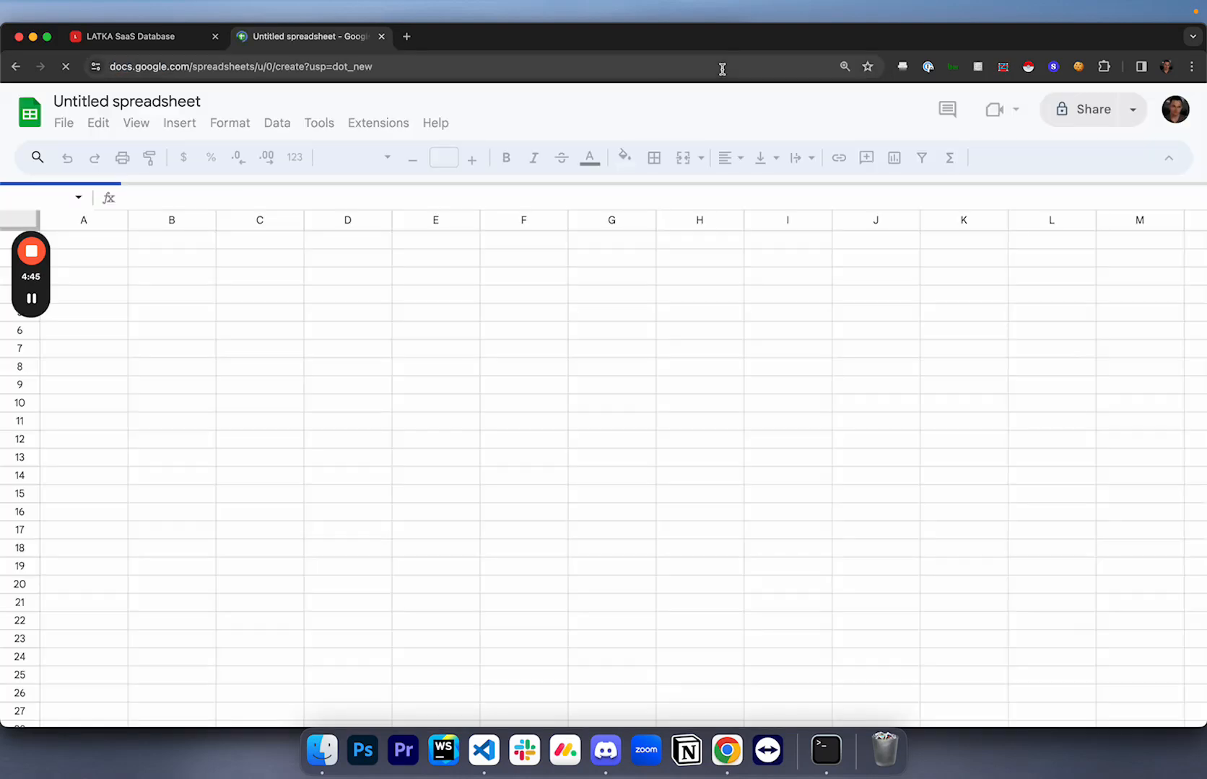
{"action": "left_click", "coordinate": [64, 123]}
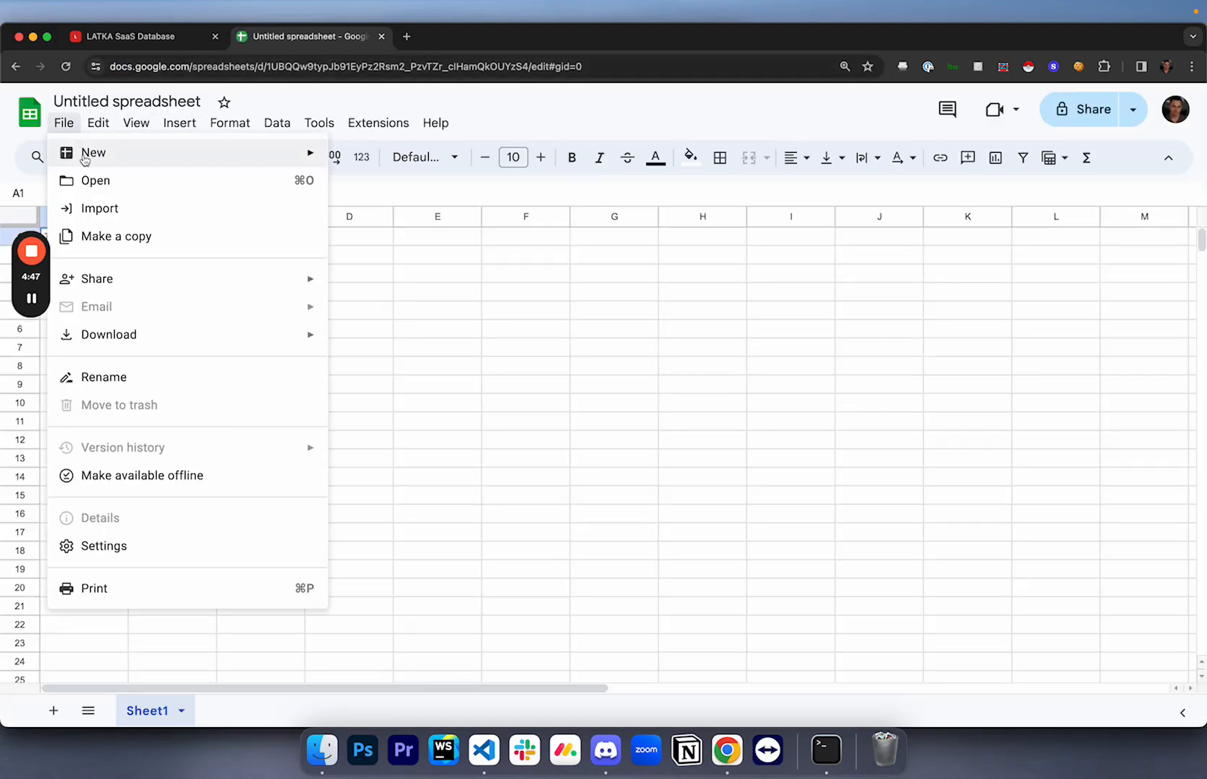
{"action": "left_click", "coordinate": [95, 181]}
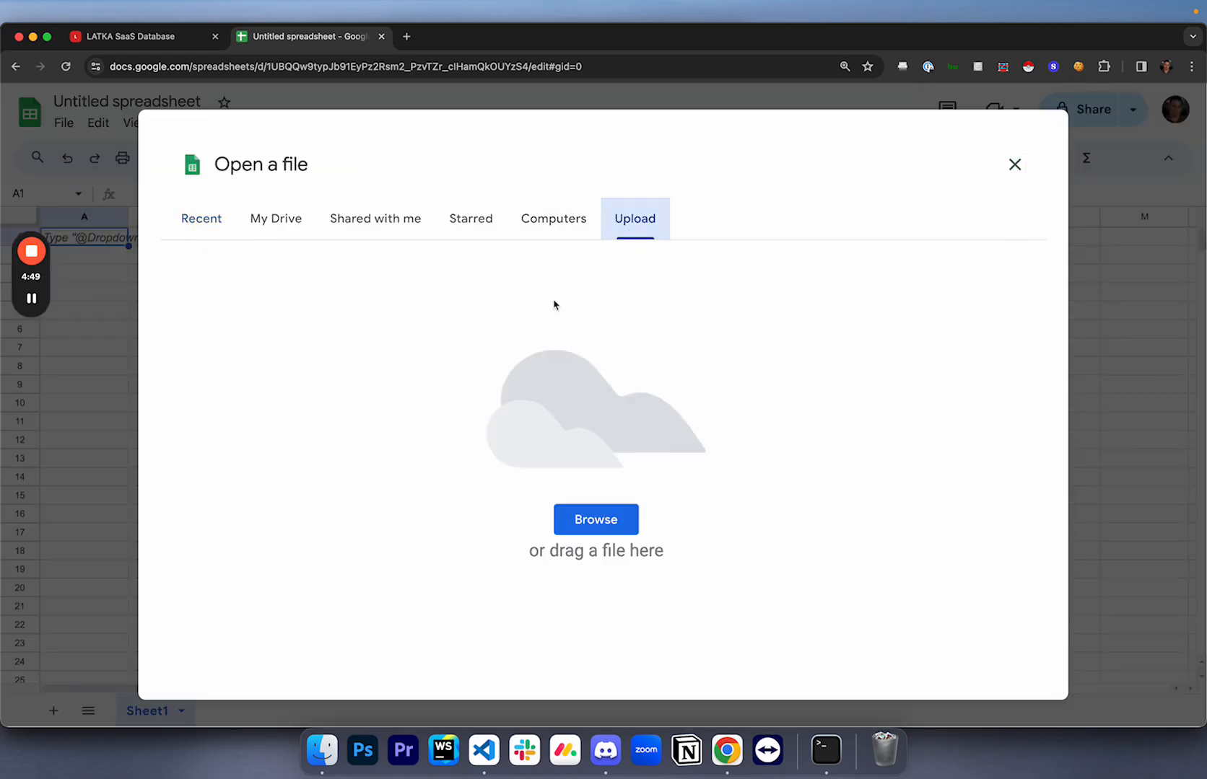
{"action": "left_click", "coordinate": [595, 520]}
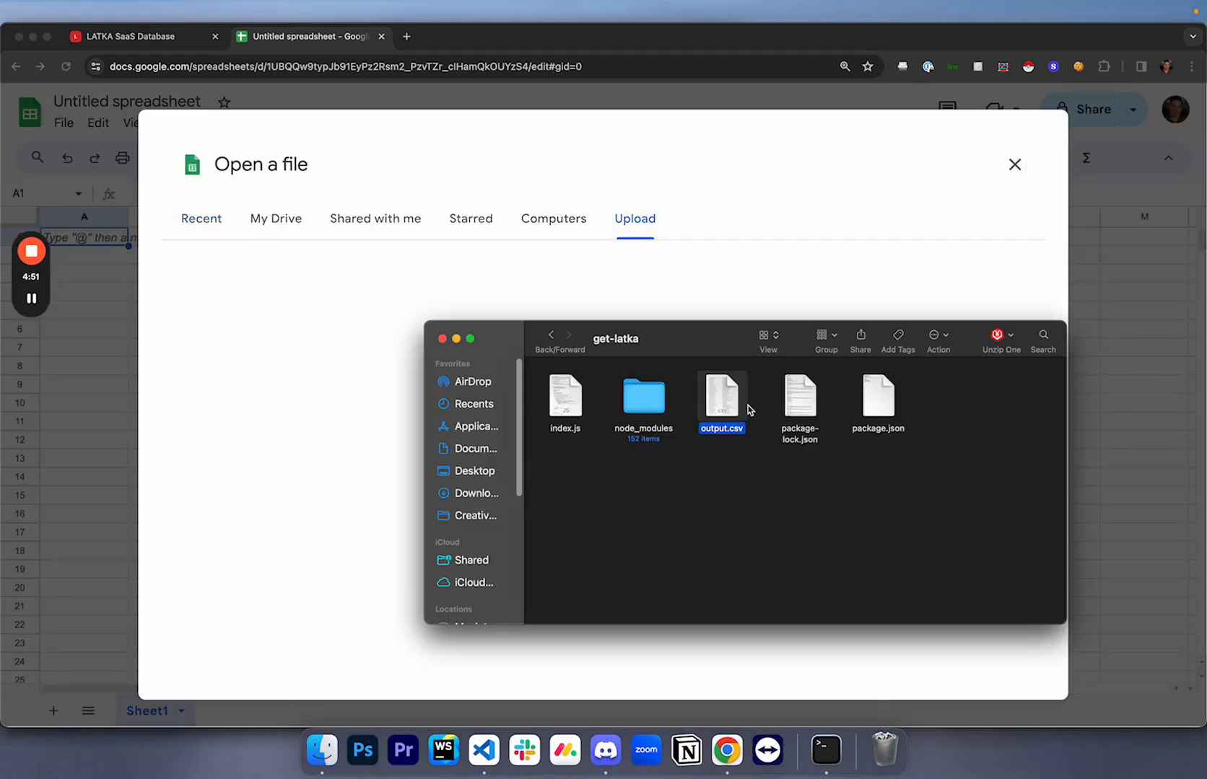
{"action": "left_click_drag", "start_coordinate": [721, 394], "coordinate": [634, 297]}
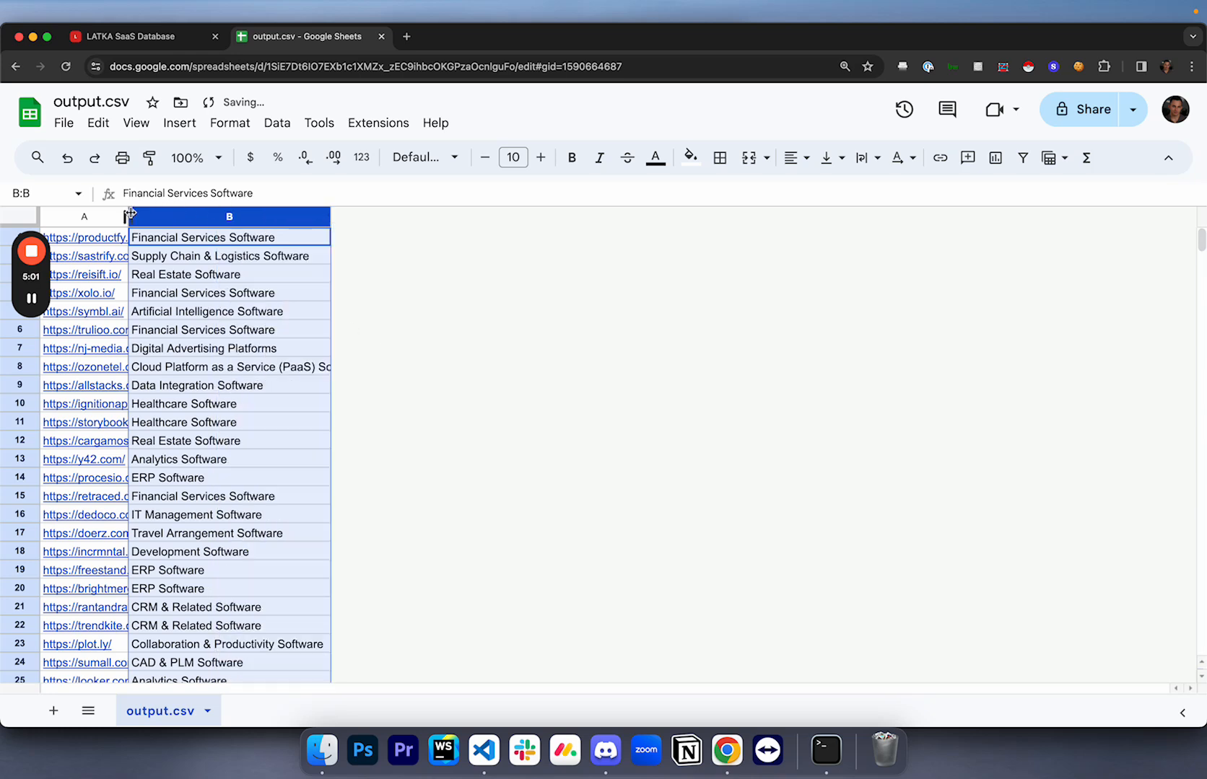
- Widen column A so the full website URLs are readable
{"action": "left_click_drag", "start_coordinate": [130, 217], "coordinate": [235, 217]}
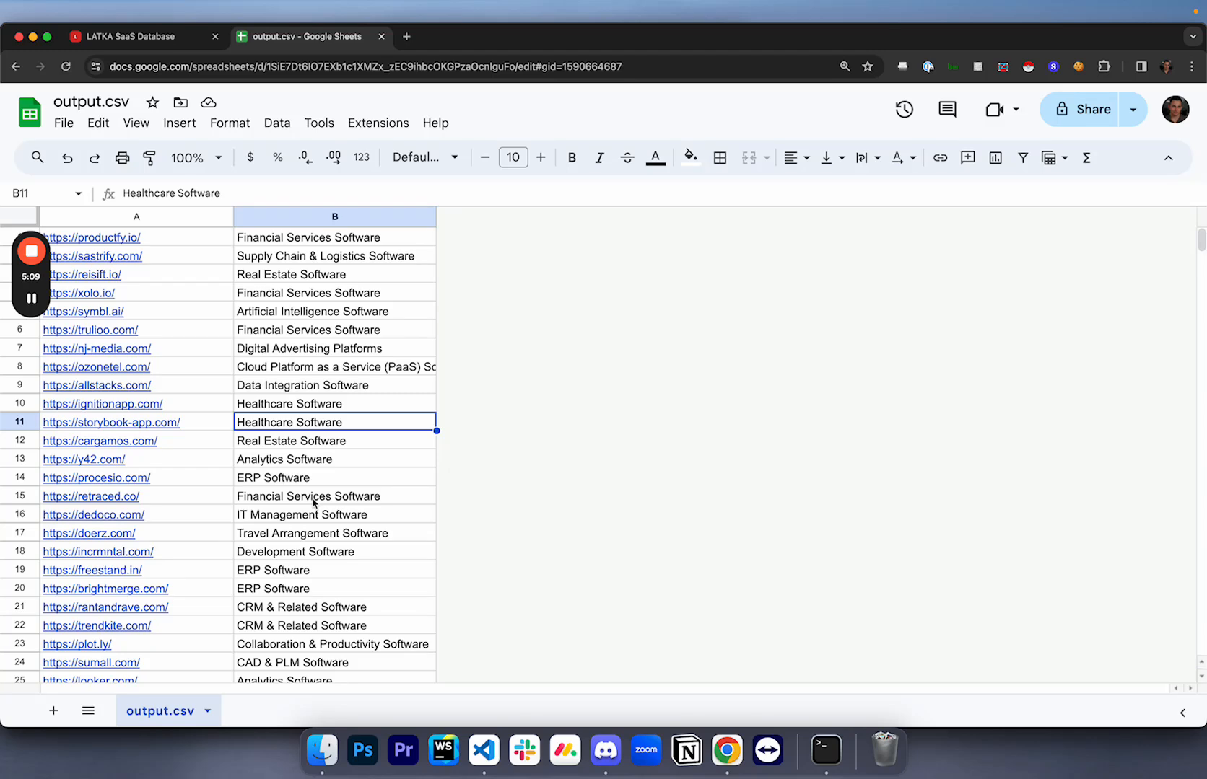
{"action": "scroll", "scroll_direction": "down", "scroll_amount": 3}
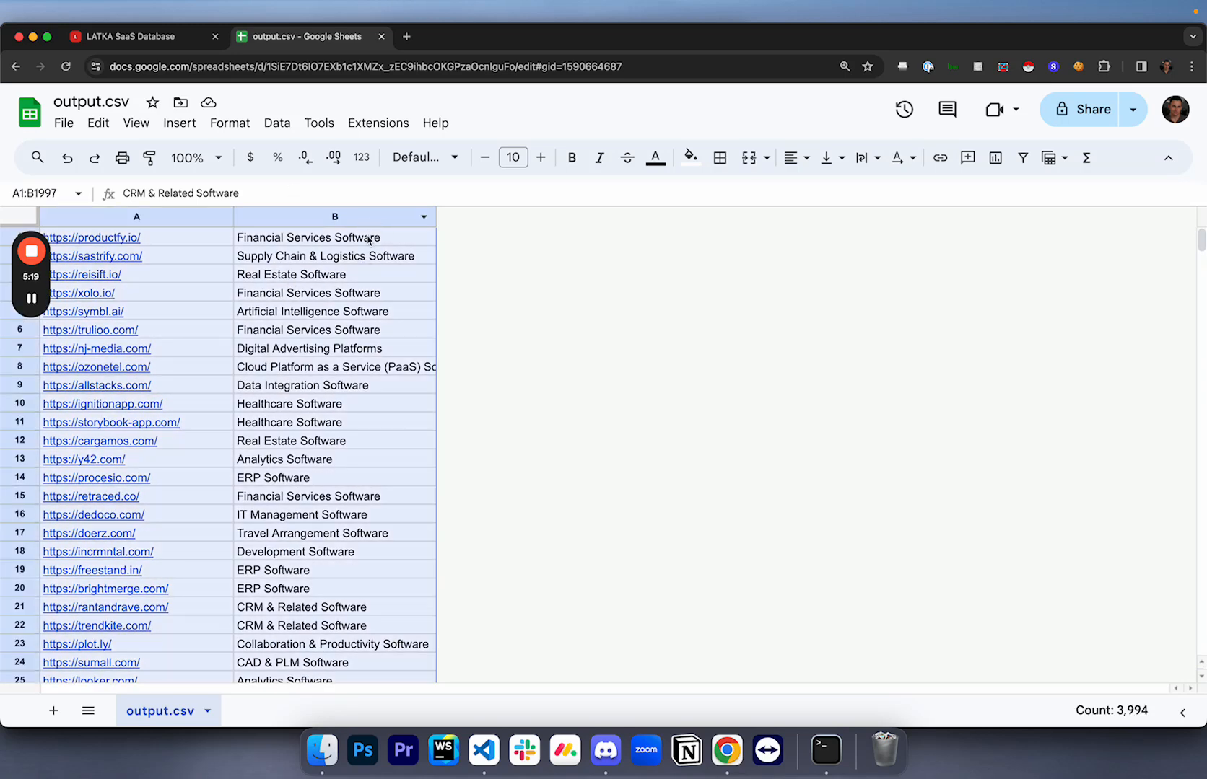
- Create a filter, sort column B A to Z by industry, and open convertgroup.com from the list
{"action": "left_click", "coordinate": [1024, 157]}
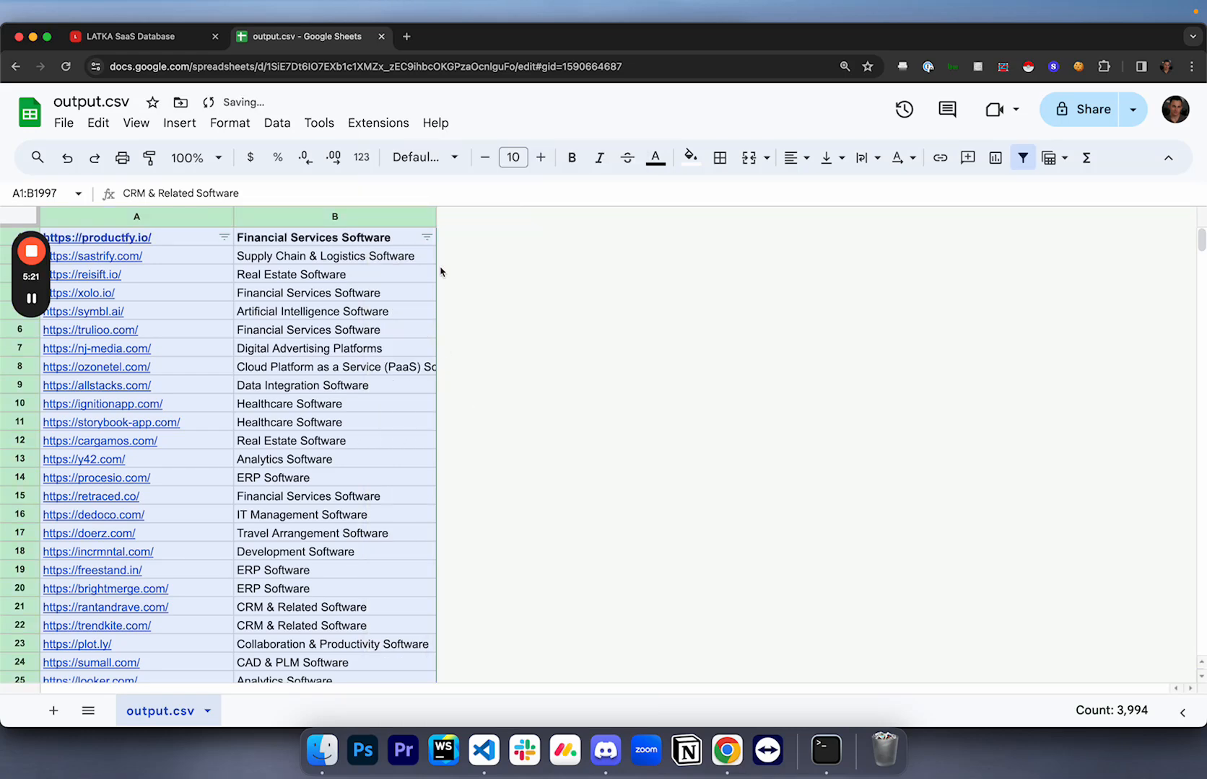
{"action": "left_click", "coordinate": [426, 237]}
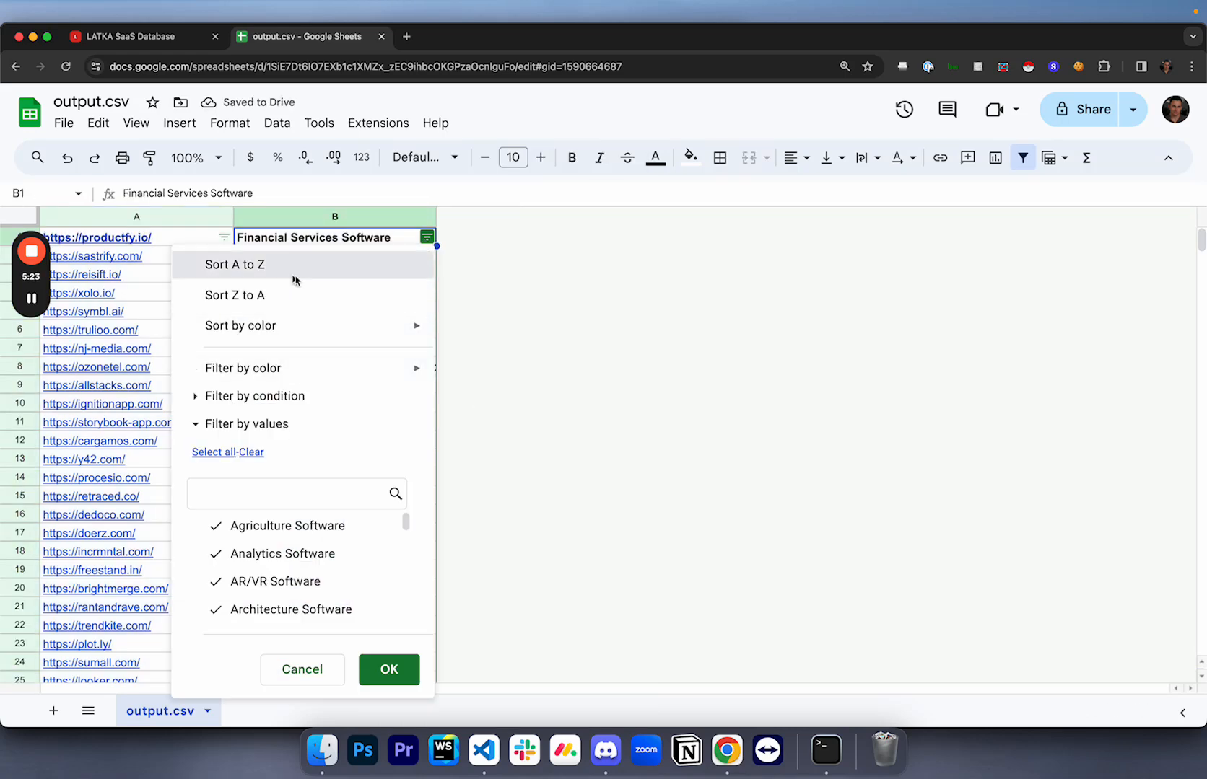
{"action": "left_click", "coordinate": [234, 264]}
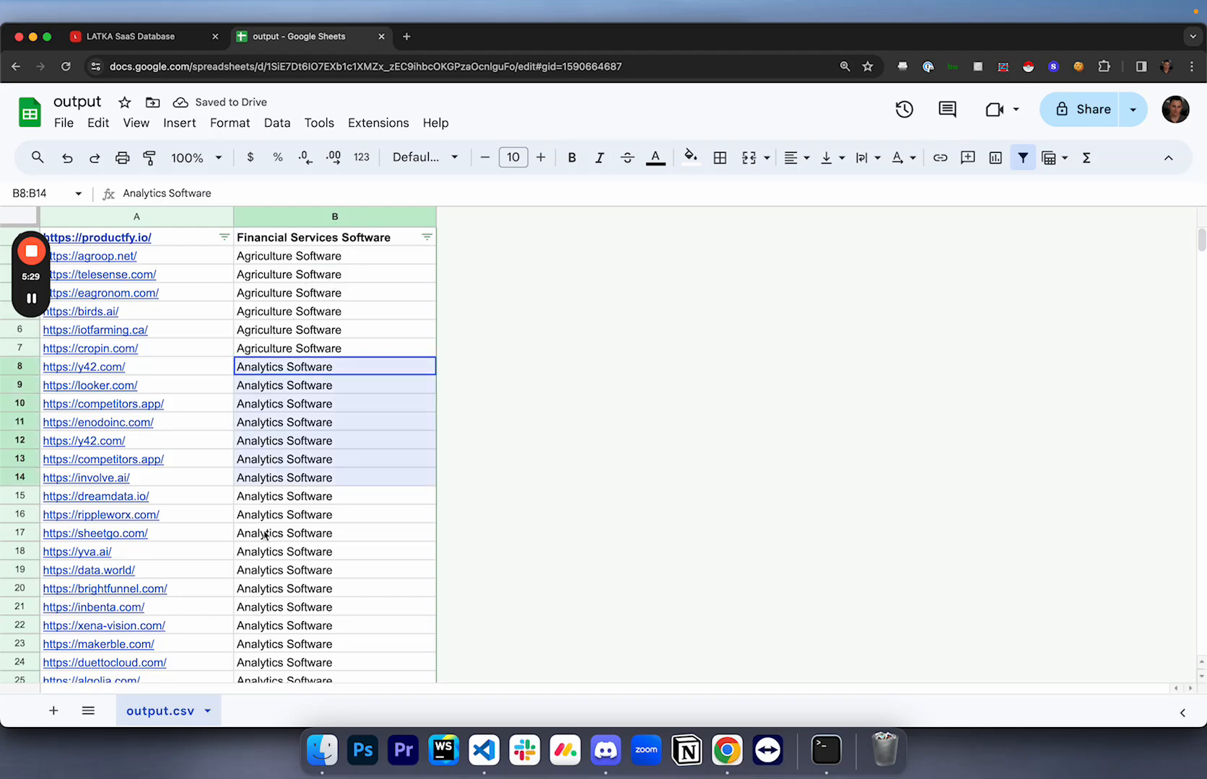
{"action": "scroll", "scroll_direction": "down", "scroll_amount": 3}
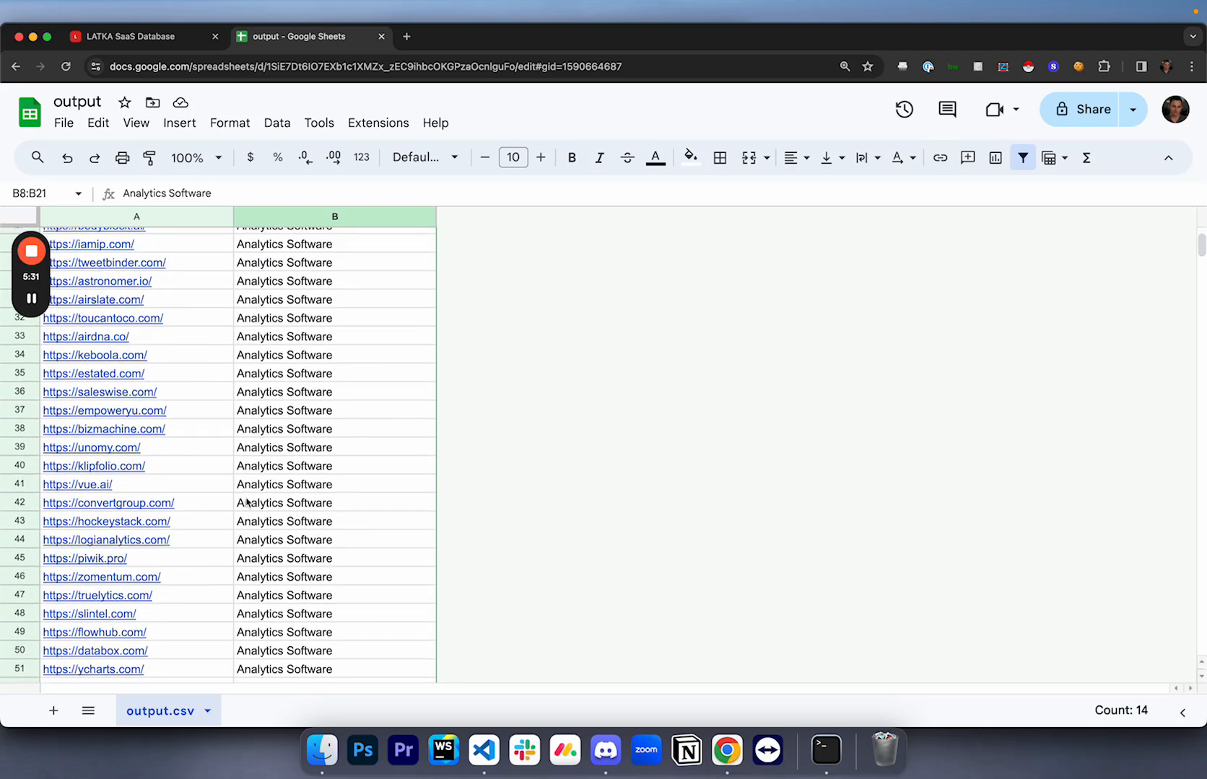
{"action": "left_click", "coordinate": [108, 502]}
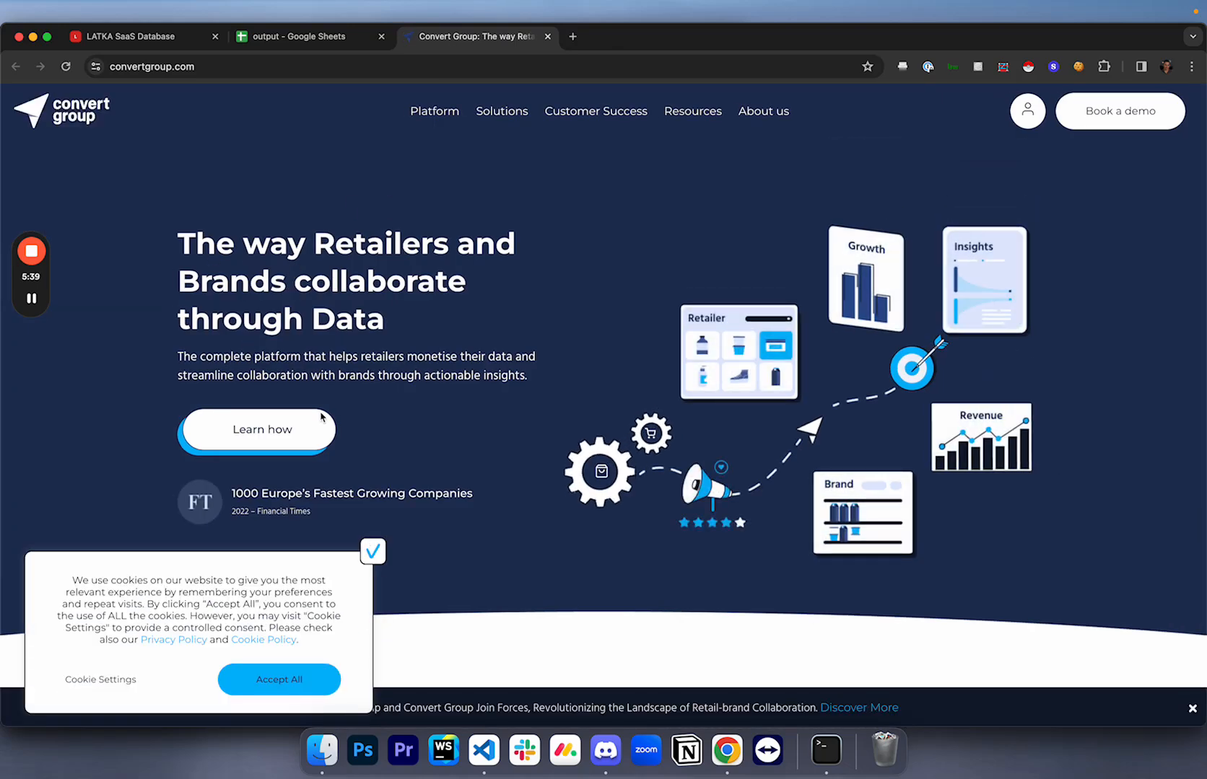
- Return to the output spreadsheet tab and scroll the sorted list down to row 1997
{"action": "left_click", "coordinate": [307, 36]}
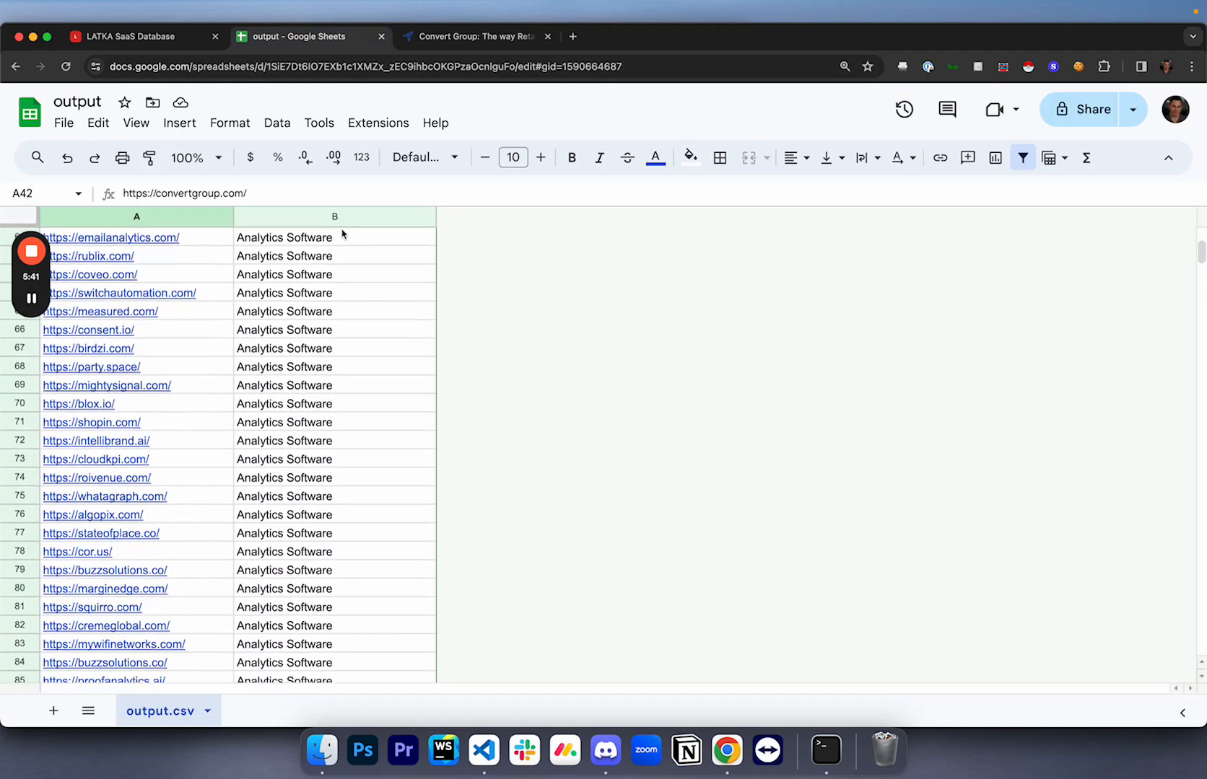
{"action": "scroll", "scroll_direction": "down", "scroll_amount": 3}
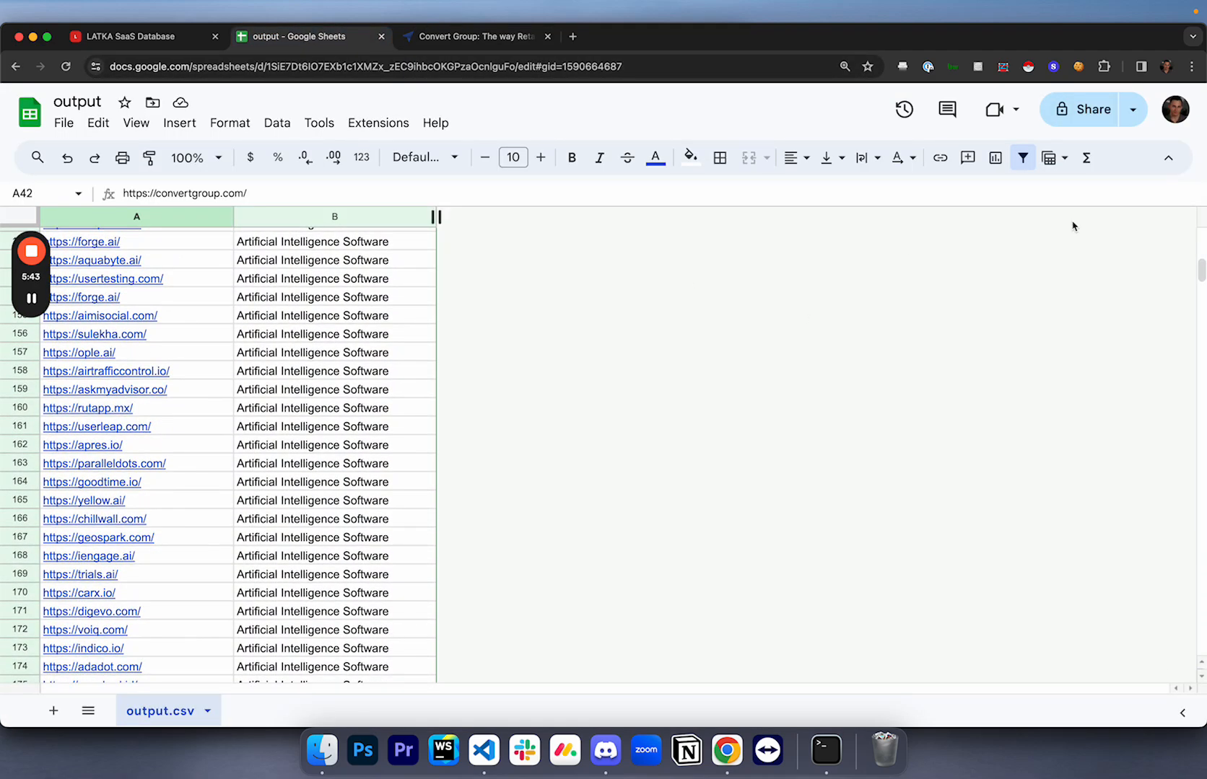
{"action": "scroll", "scroll_direction": "down", "scroll_amount": 3}
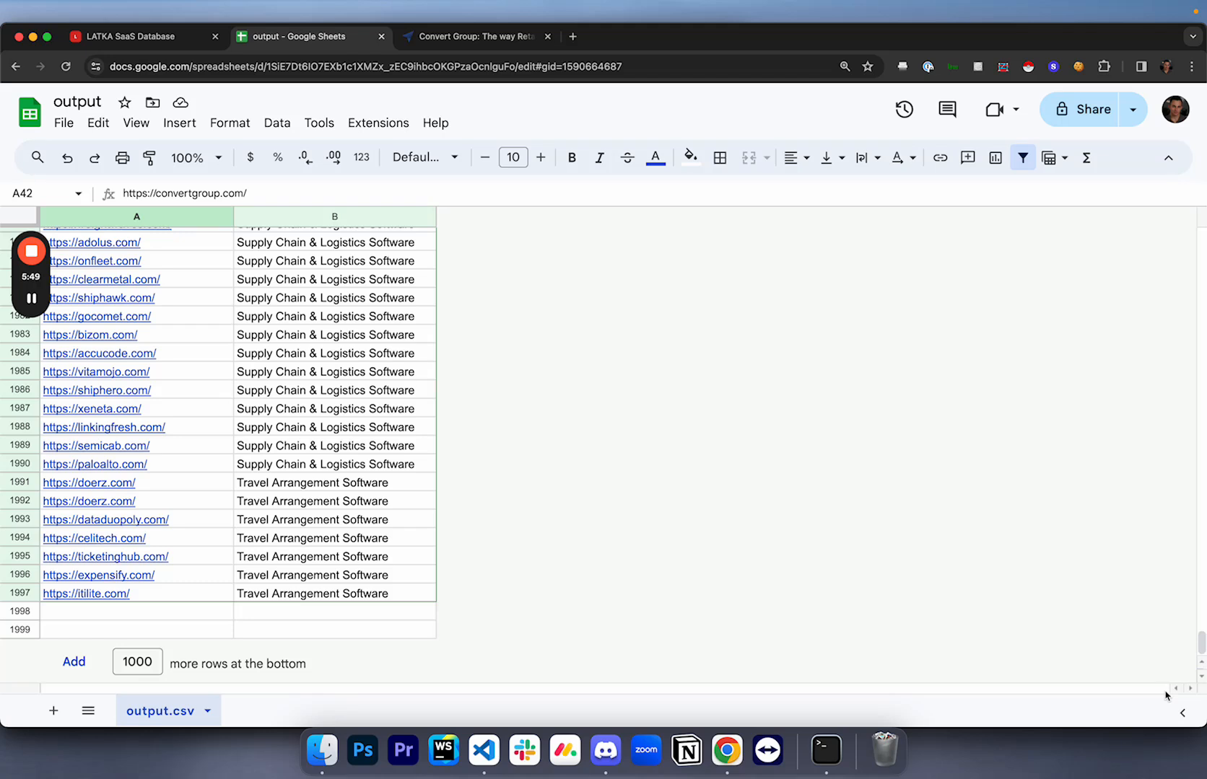
{"action": "mouse_move", "coordinate": [1064, 656]}
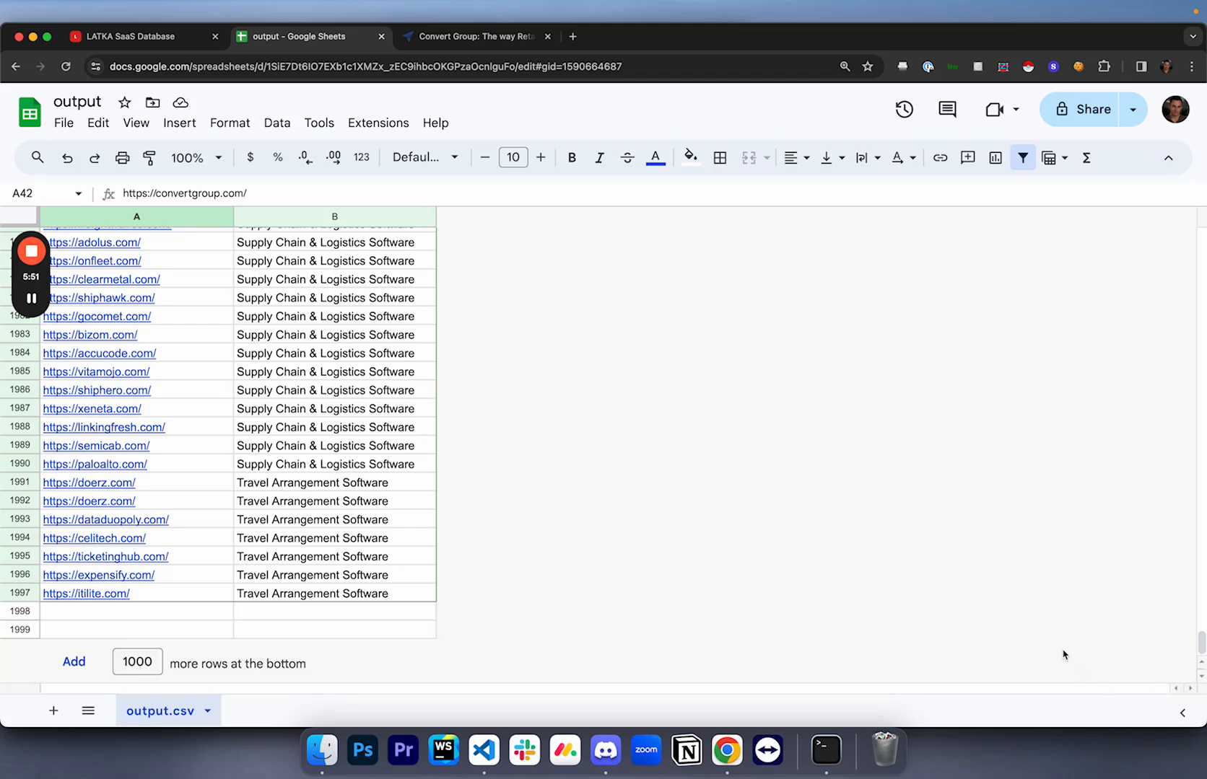
{"action": "mouse_move", "coordinate": [942, 656]}
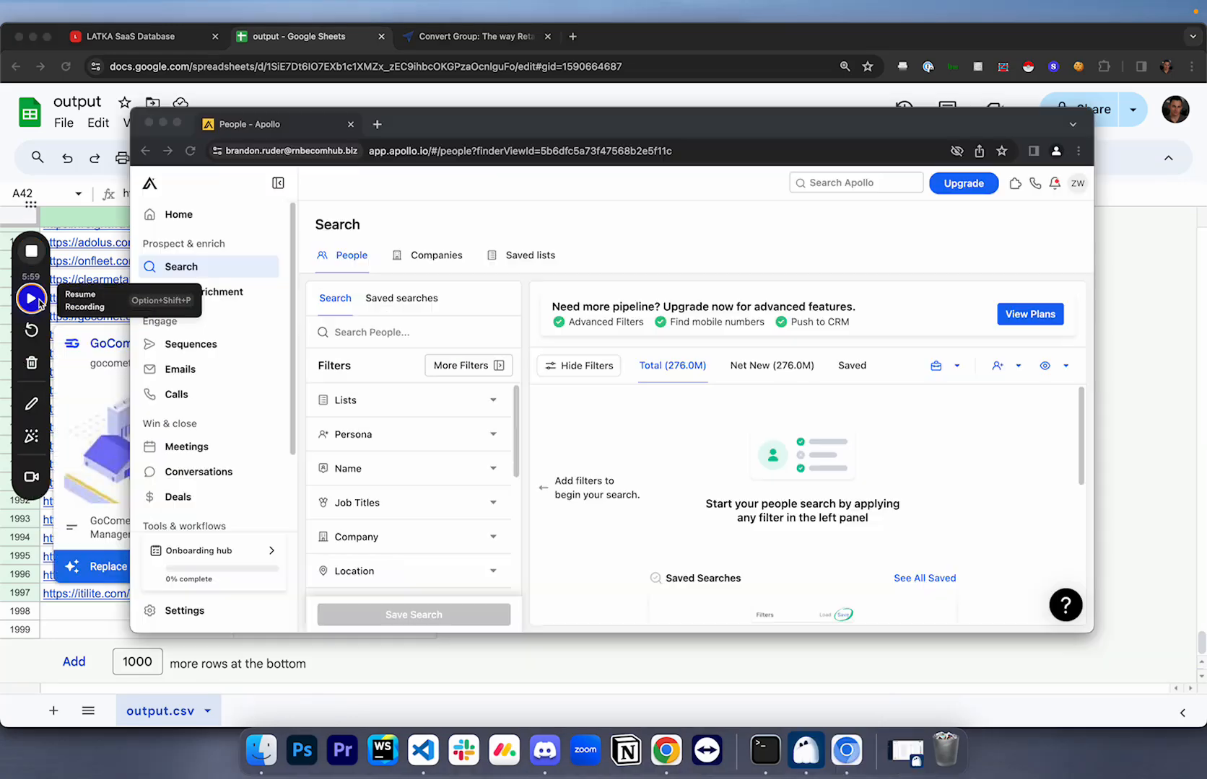
- Select the website column for copying and dismiss Apollo's Plan Update dialog
{"action": "left_click", "coordinate": [32, 299]}
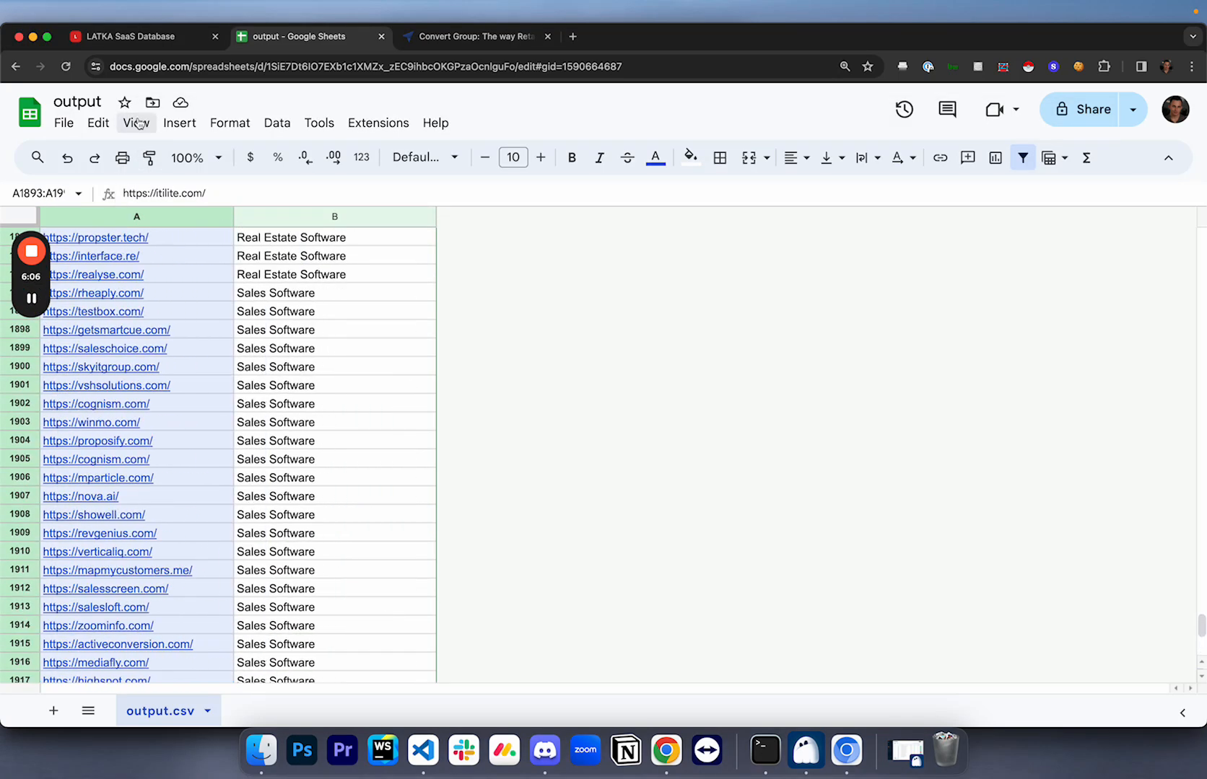
{"action": "left_click", "coordinate": [136, 216]}
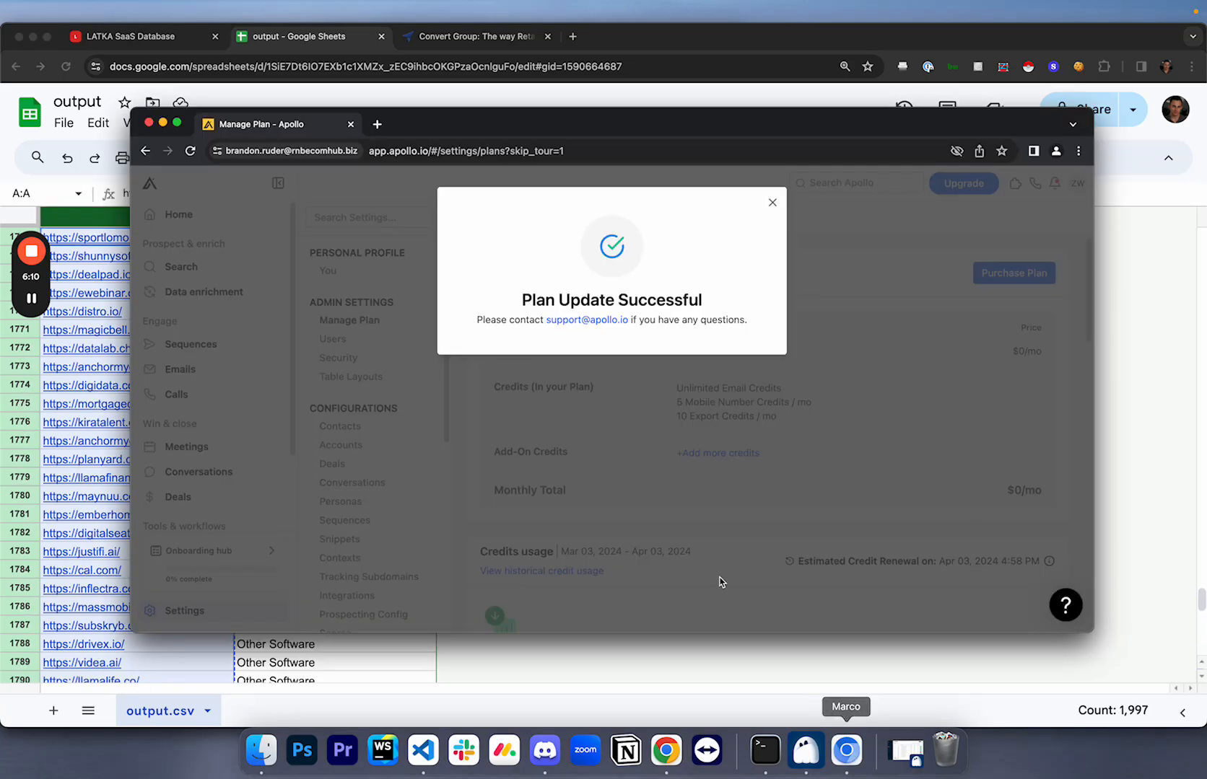
{"action": "left_click", "coordinate": [772, 202]}
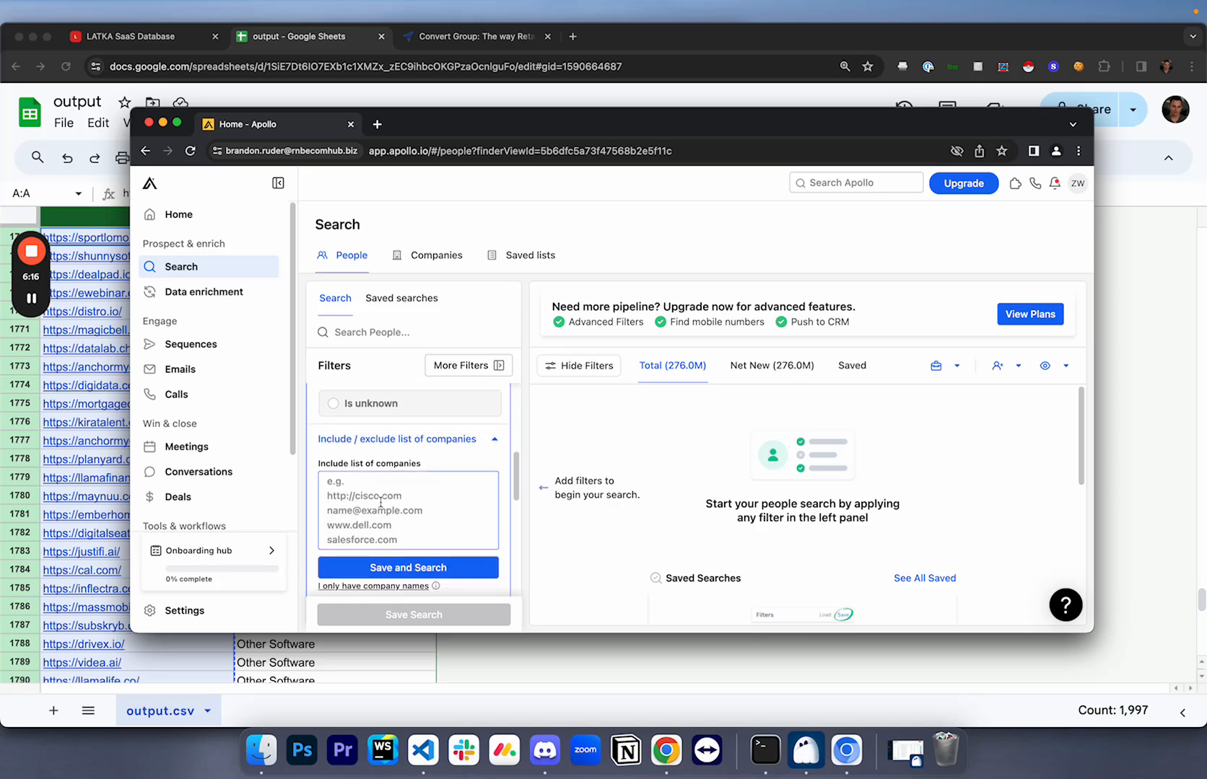
- Paste the 1,997 domains, Save and Search, then limit # Employees to ranges from 1–10 up to 51-100
{"action": "type", "text": "https://dataduopoly.com/"}
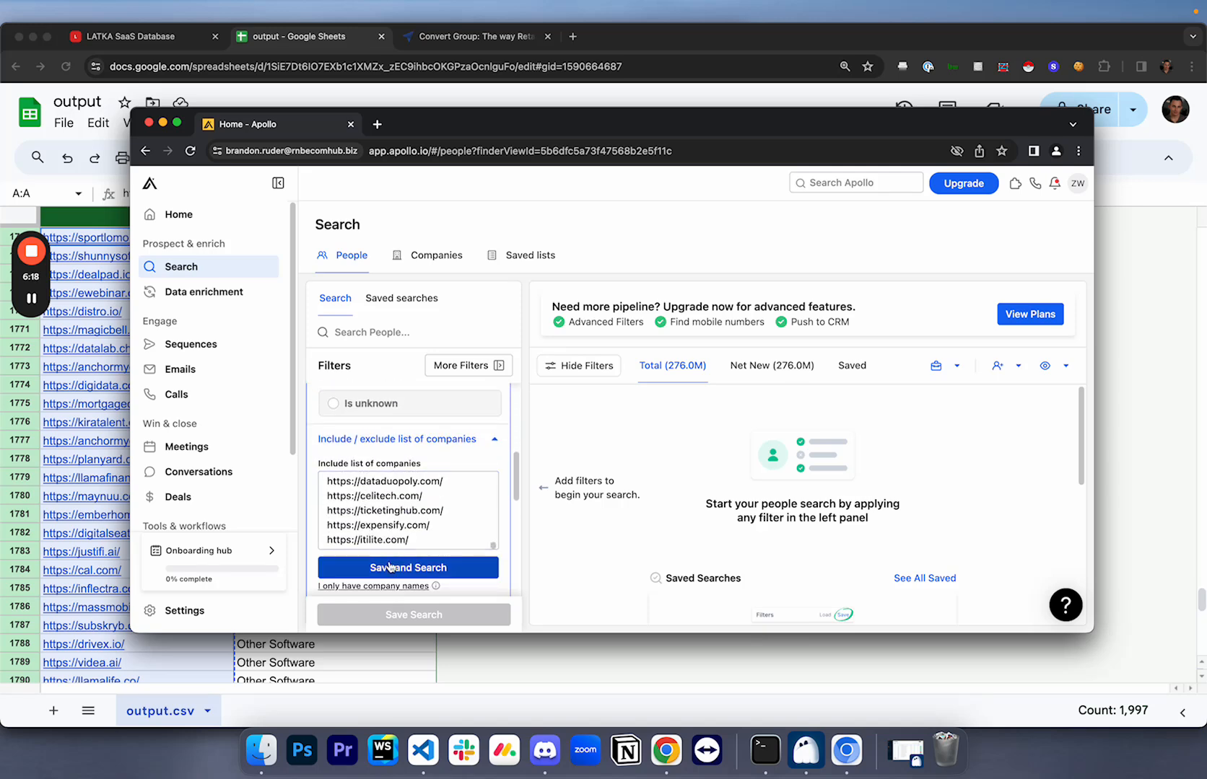
{"action": "left_click", "coordinate": [408, 568]}
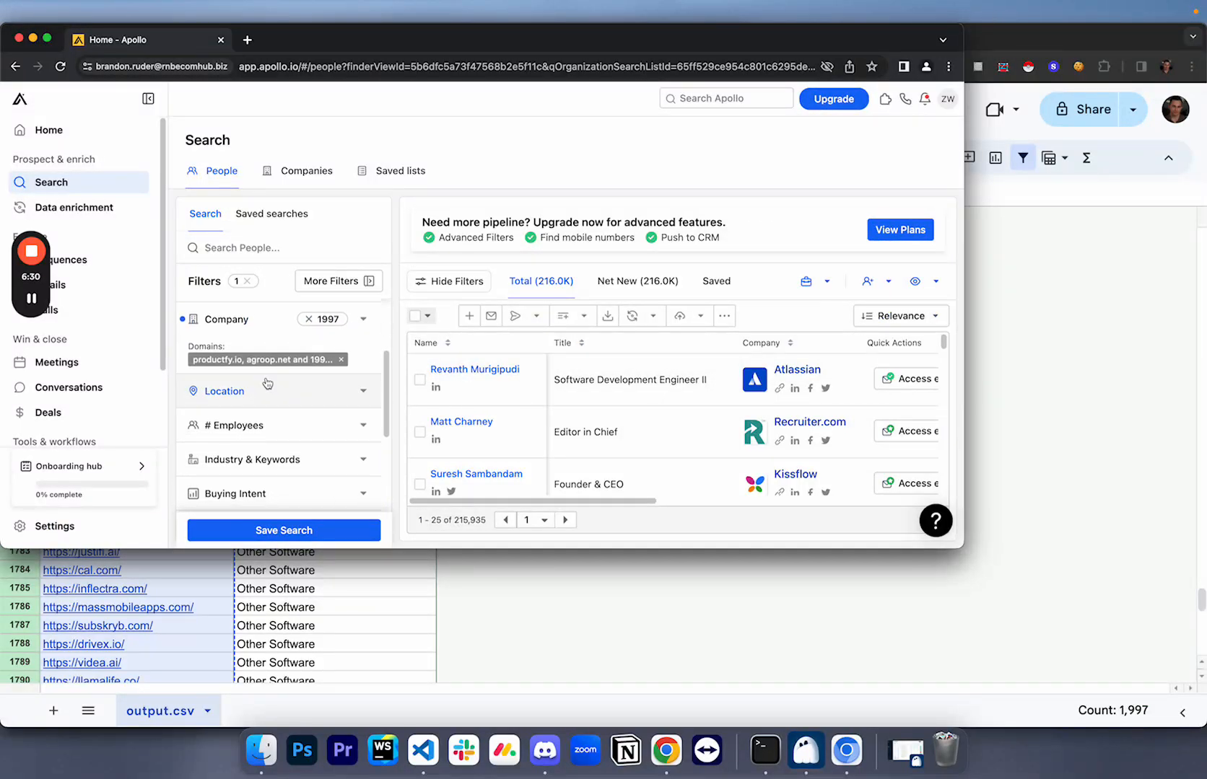
{"action": "left_click", "coordinate": [237, 424]}
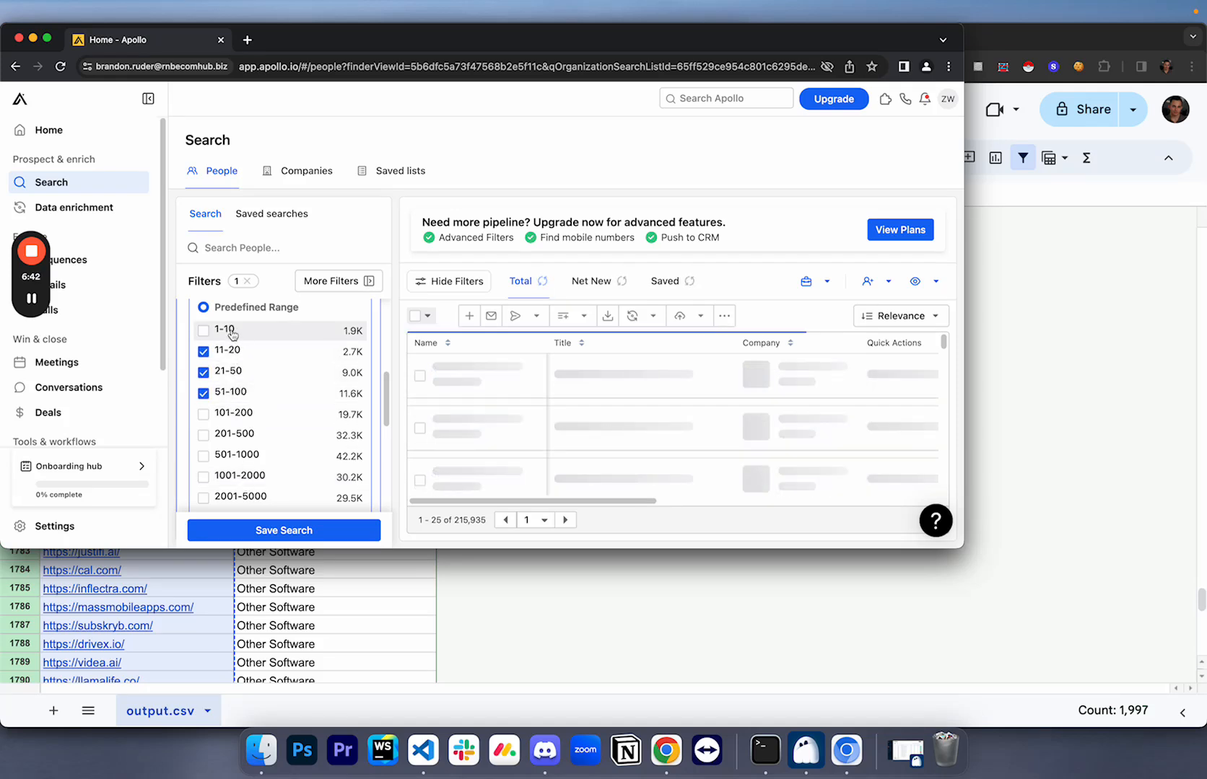
{"action": "left_click", "coordinate": [204, 330]}
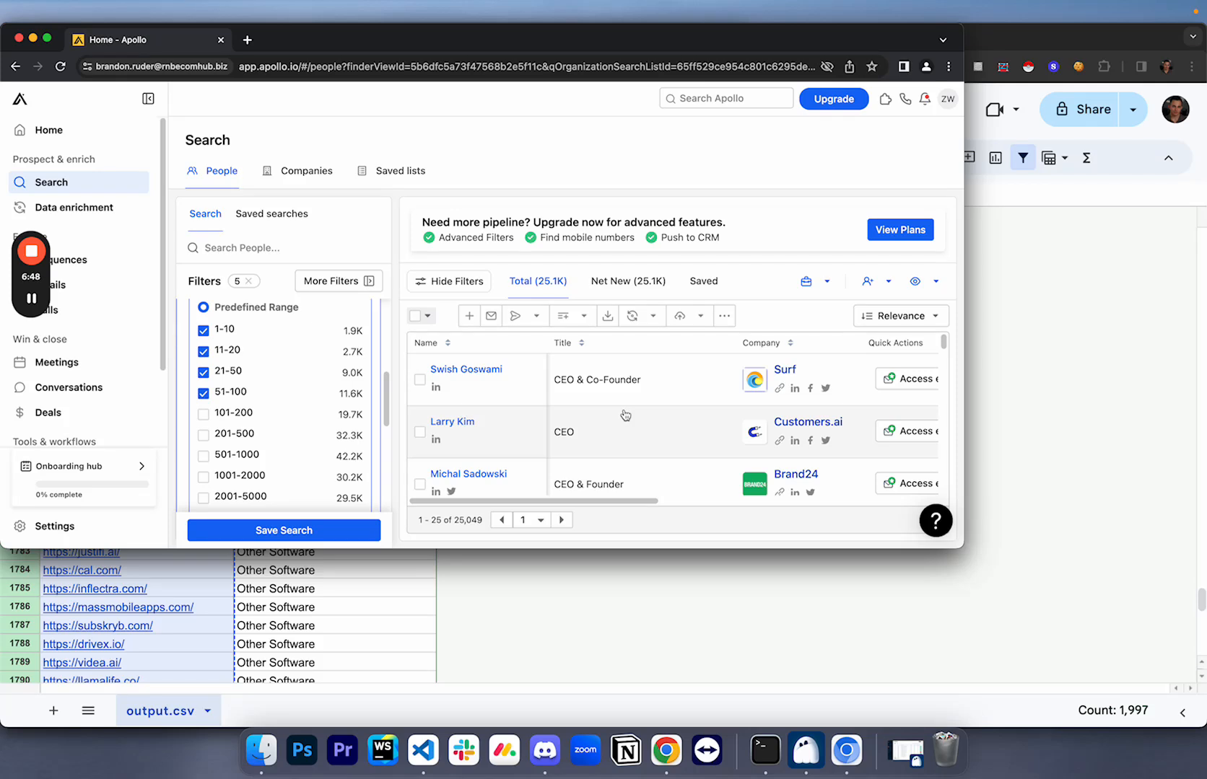
{"action": "mouse_move", "coordinate": [467, 370]}
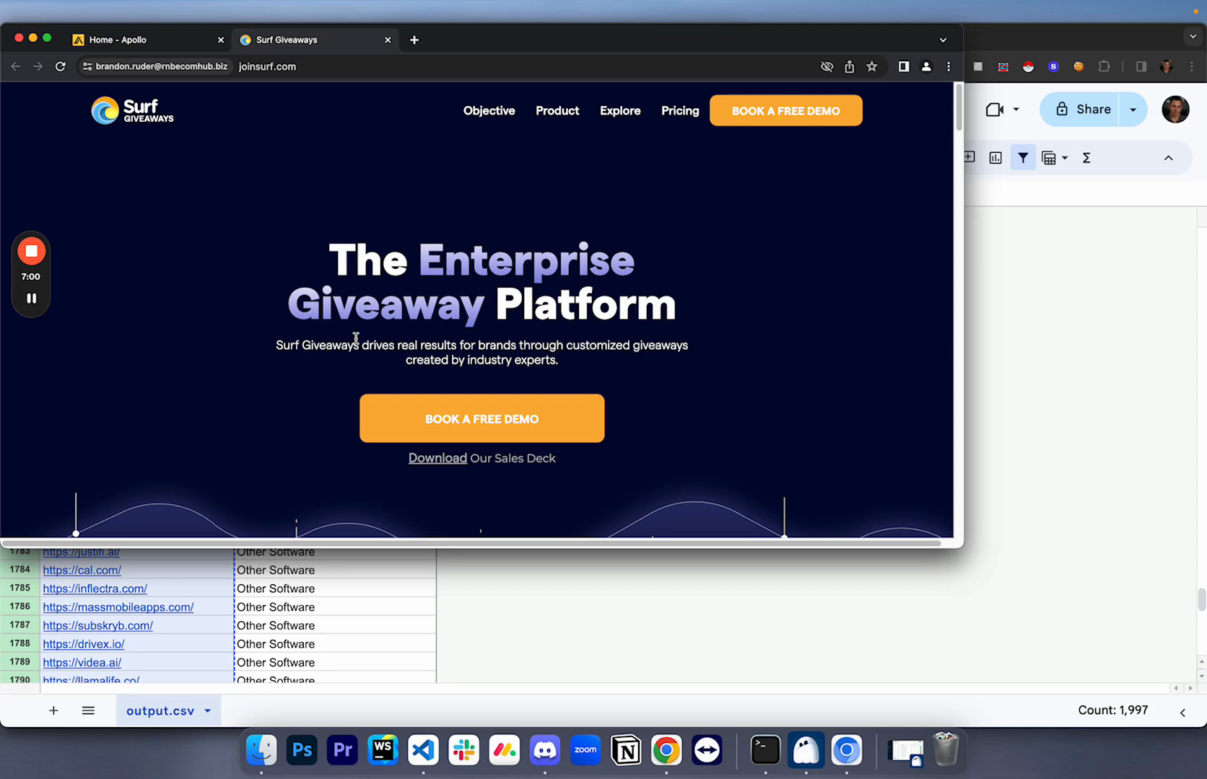
- Reveal the first Surf contact's email, agreeing to the terms with 'I will comply' and dismissing the popup
{"action": "left_click", "coordinate": [122, 39]}
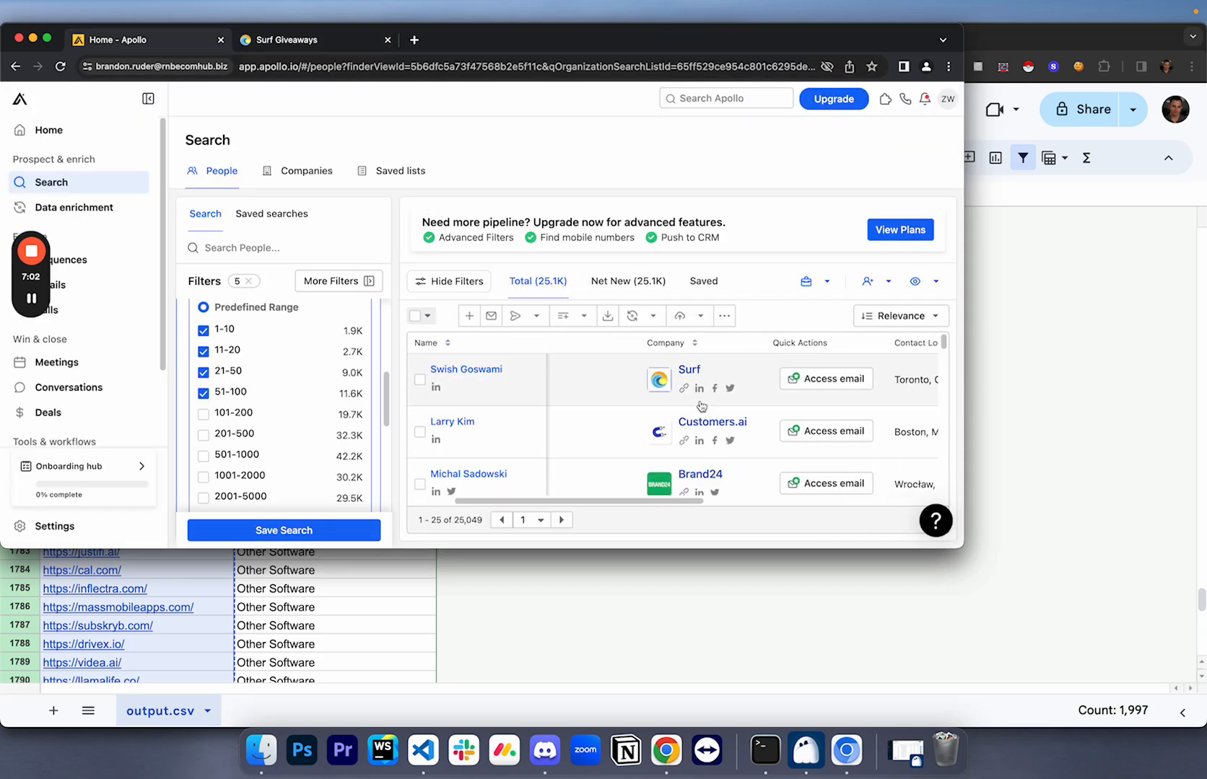
{"action": "left_click", "coordinate": [824, 378]}
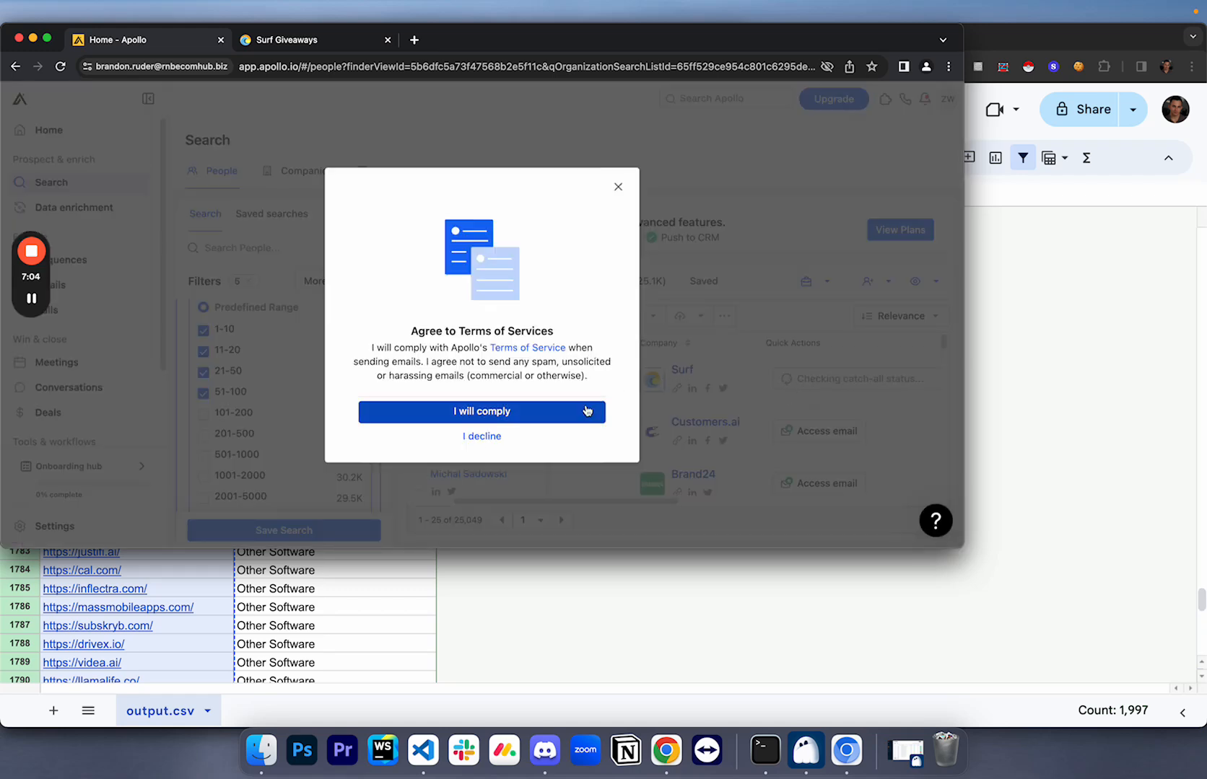
{"action": "left_click", "coordinate": [481, 412]}
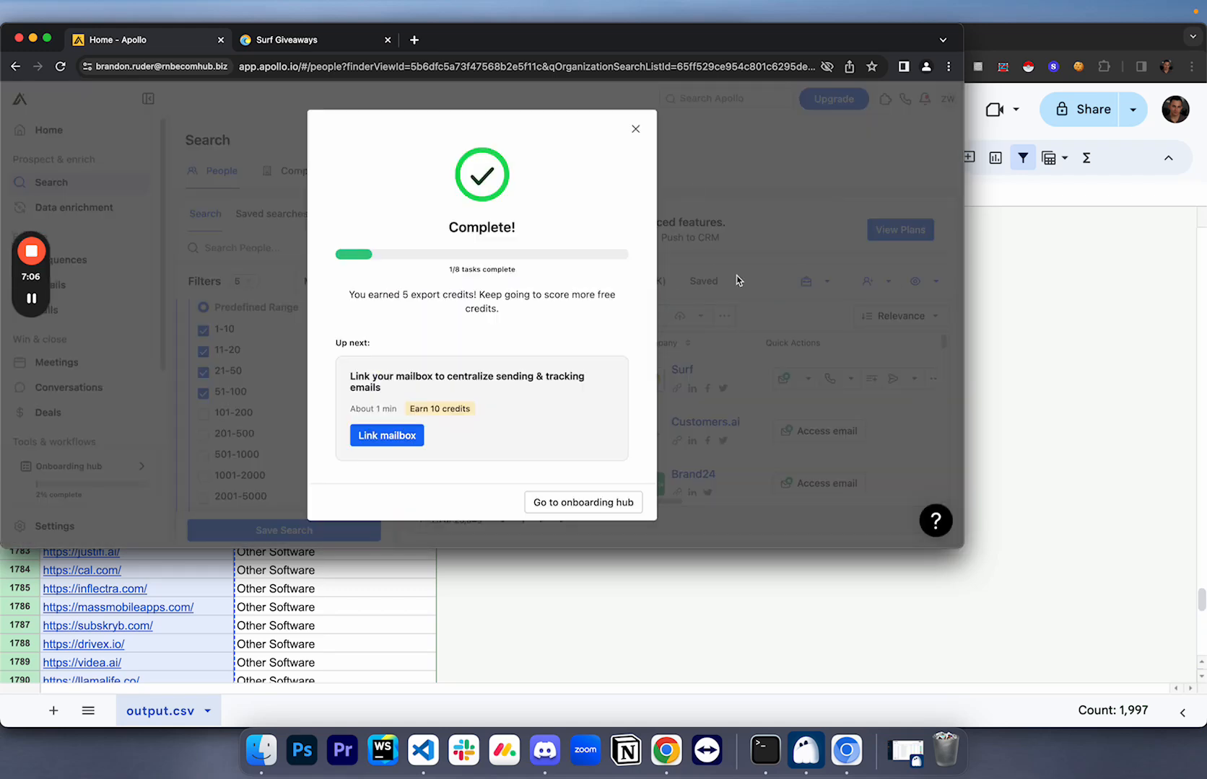
{"action": "left_click", "coordinate": [635, 128]}
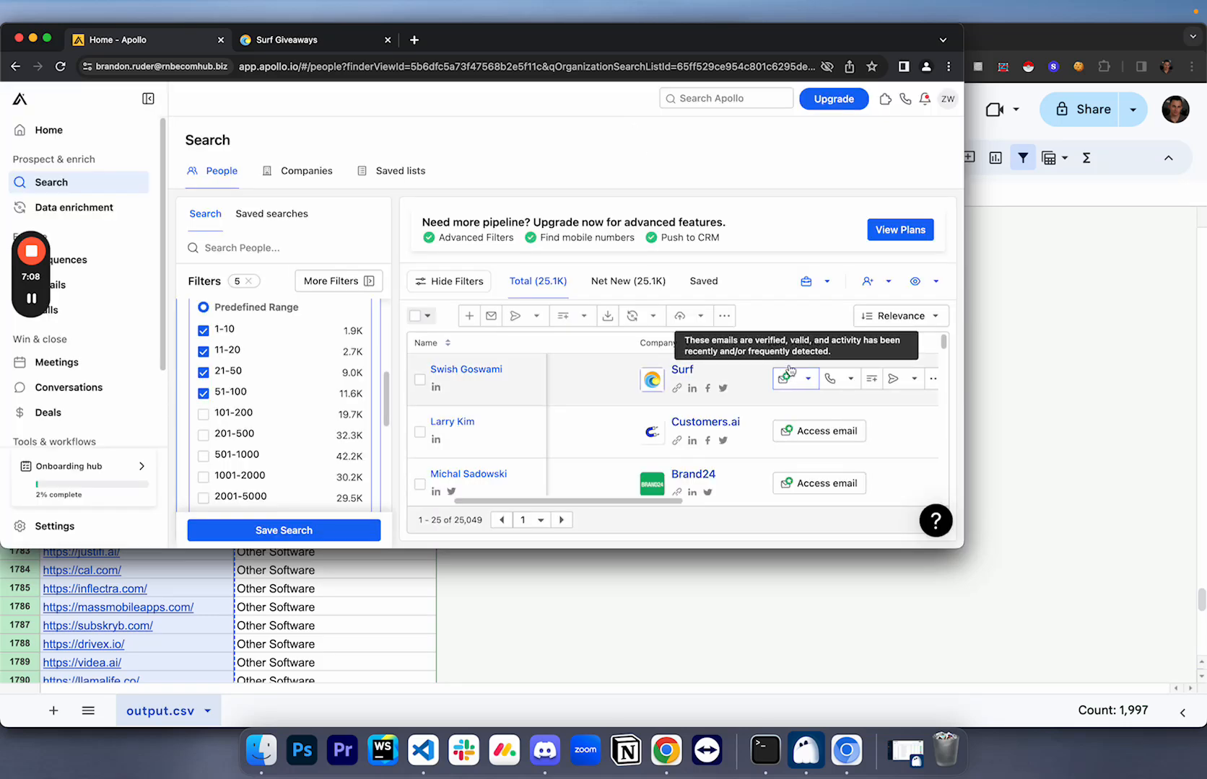
{"action": "left_click", "coordinate": [784, 378]}
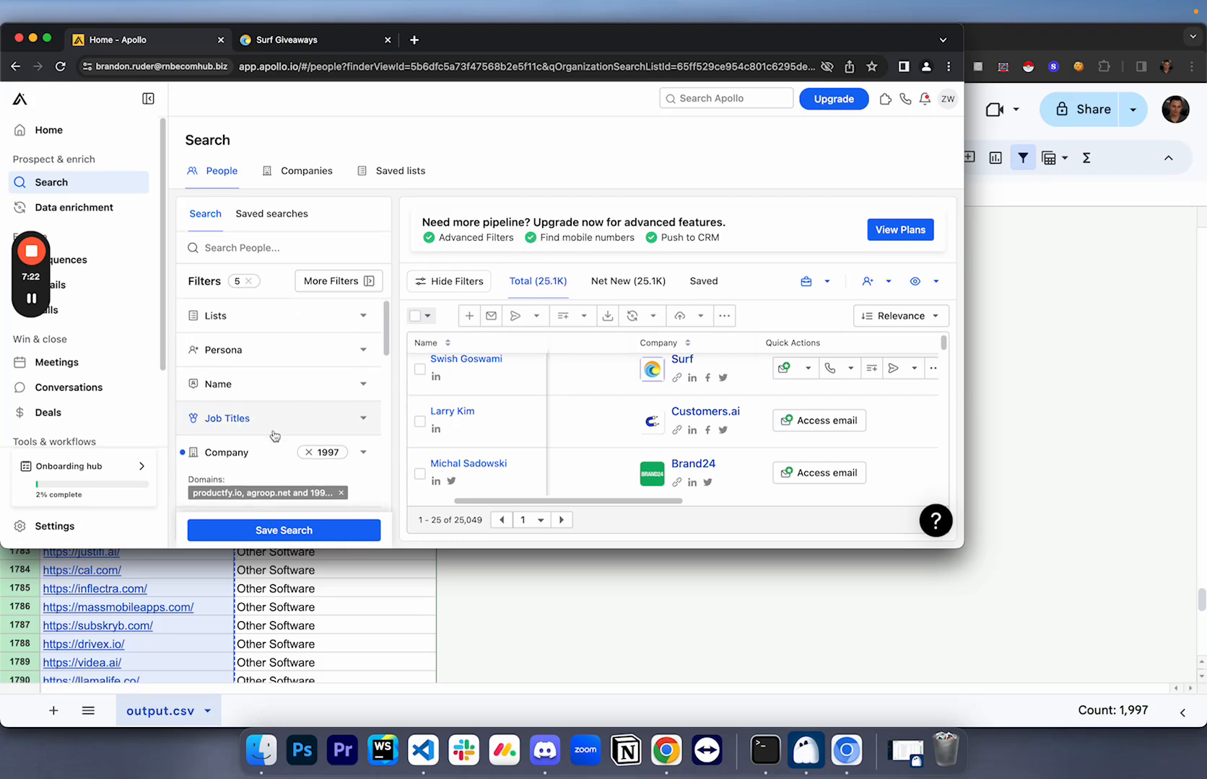
{"action": "left_click", "coordinate": [226, 418]}
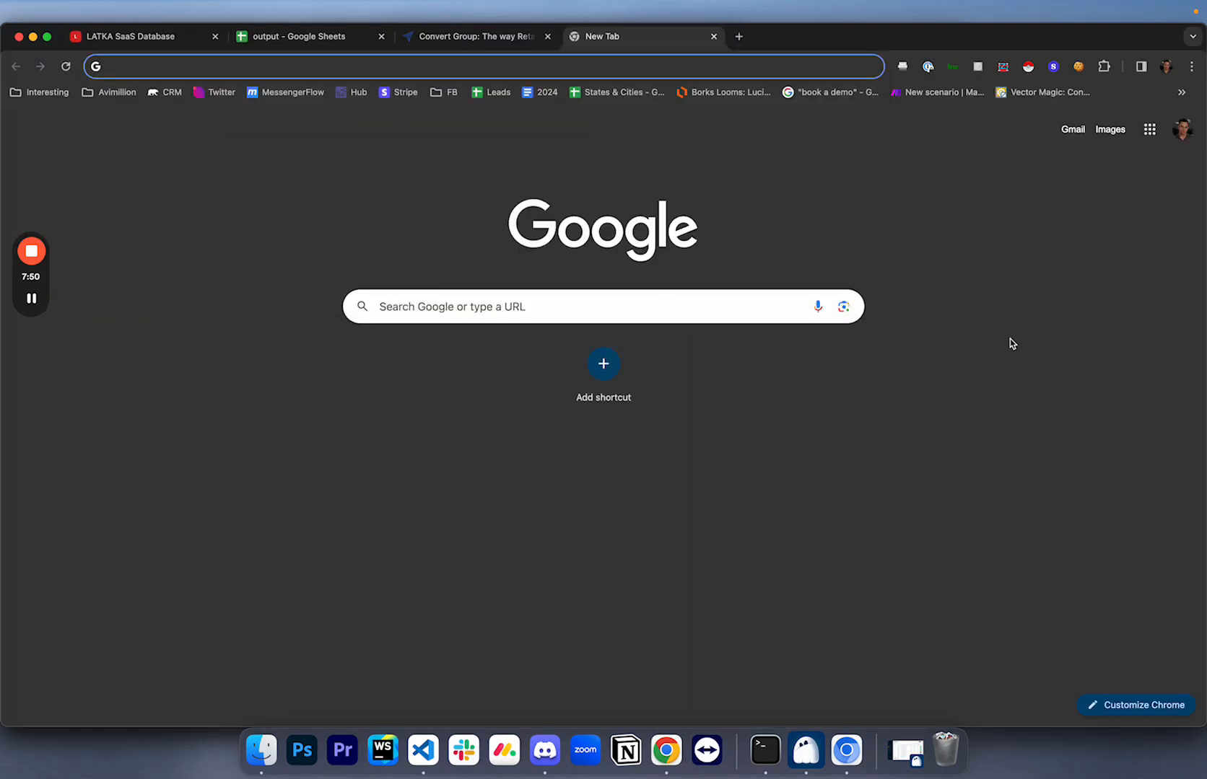
- Go to whop.com/lead-academy/ and expand the description to show the full benefits list
{"action": "type", "text": "whop.com/lead-academy/"}
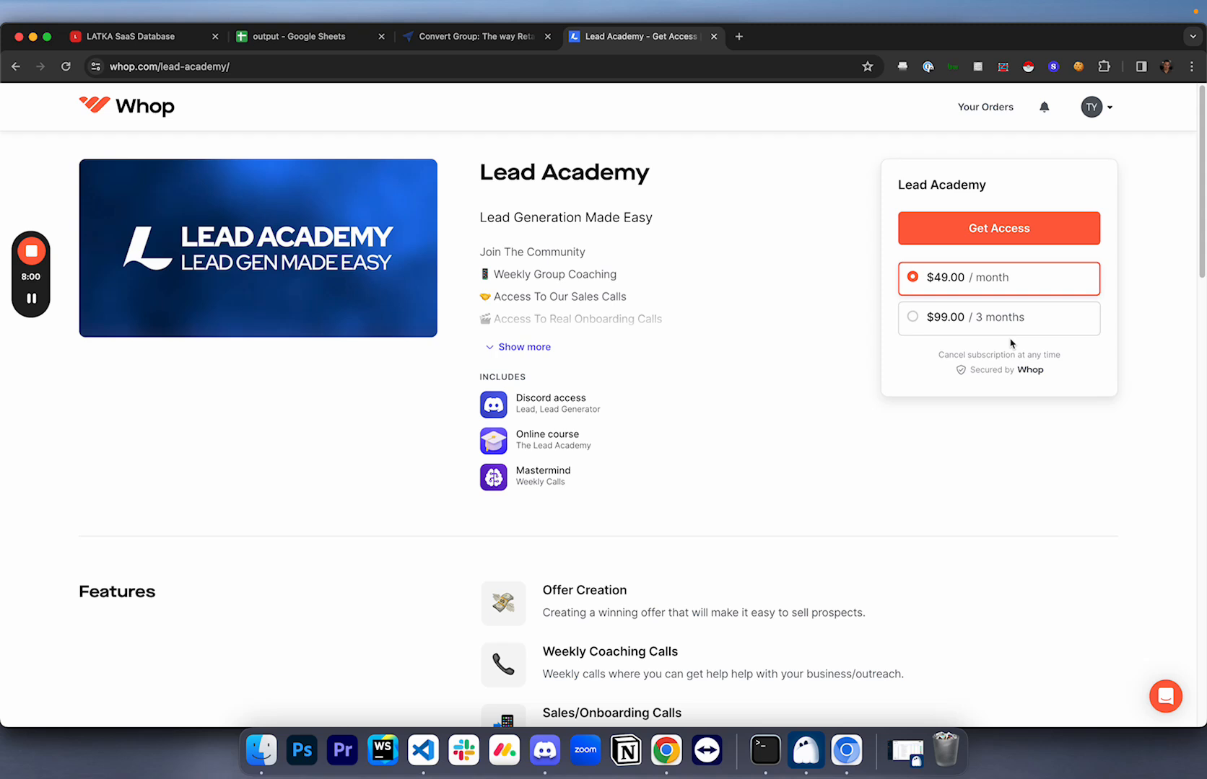
{"action": "left_click", "coordinate": [524, 347]}
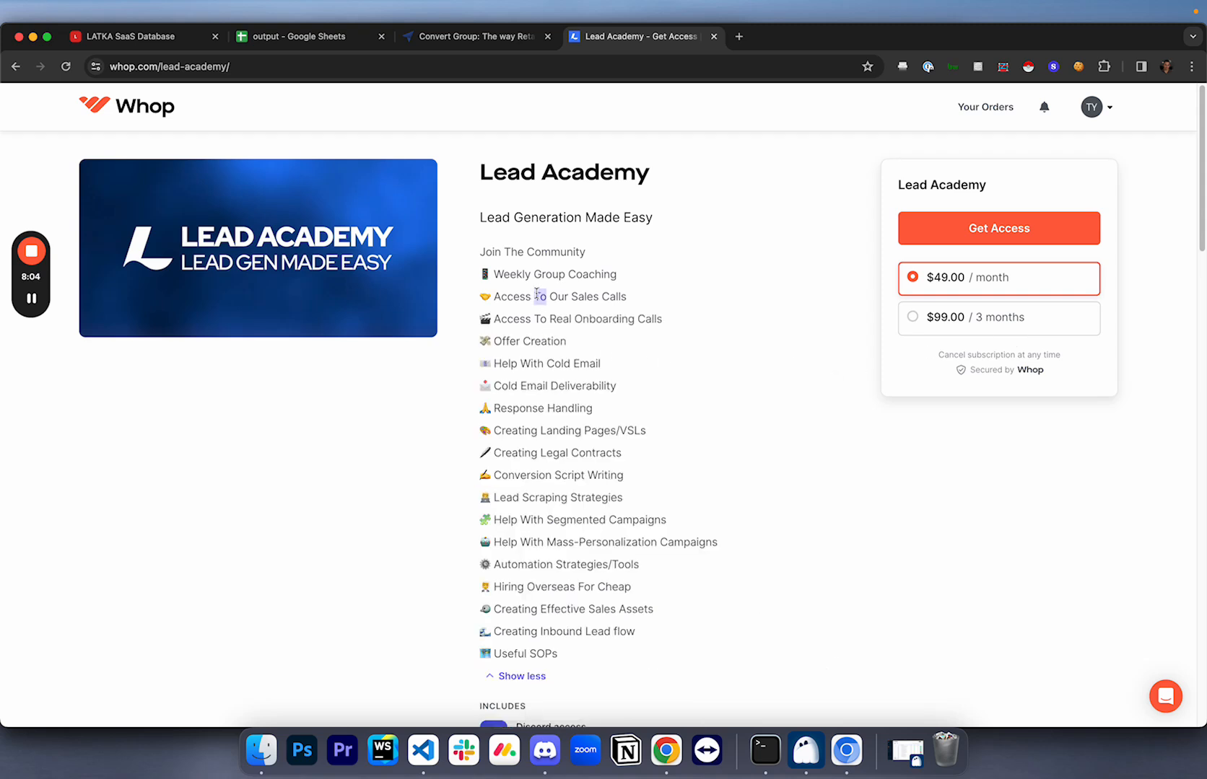
{"action": "double_click", "coordinate": [544, 341]}
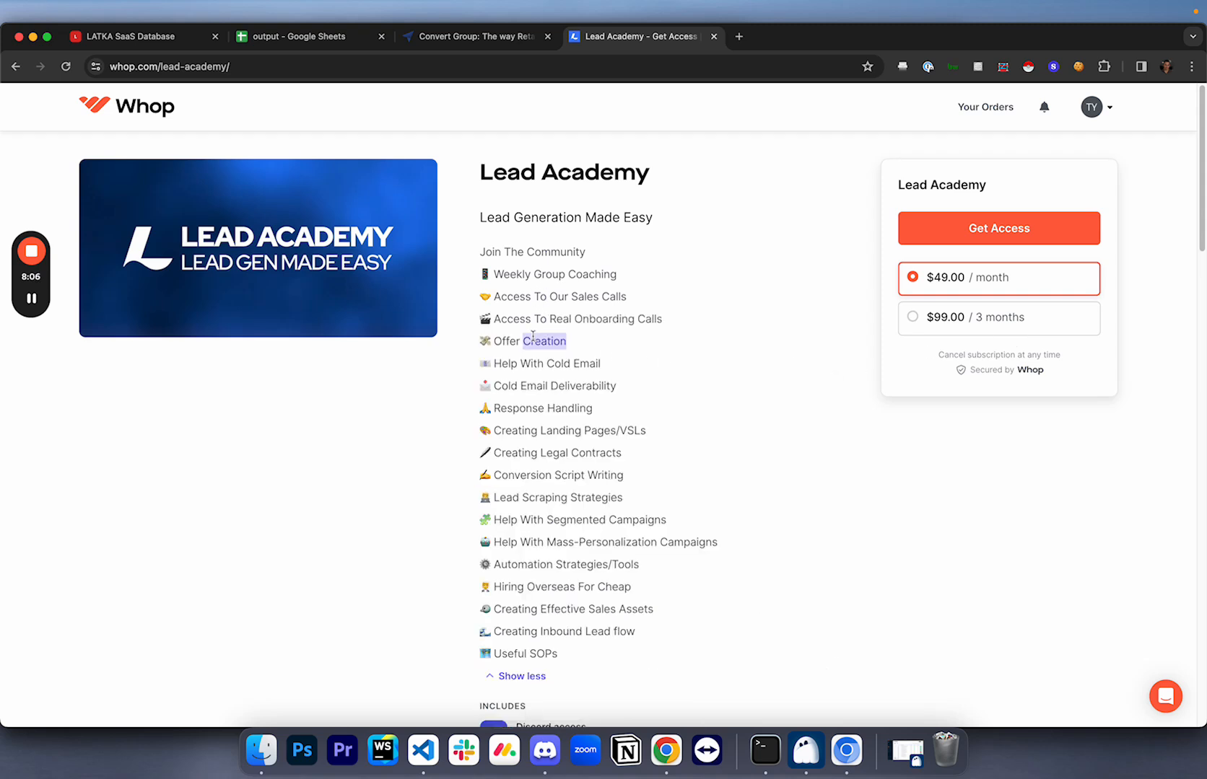